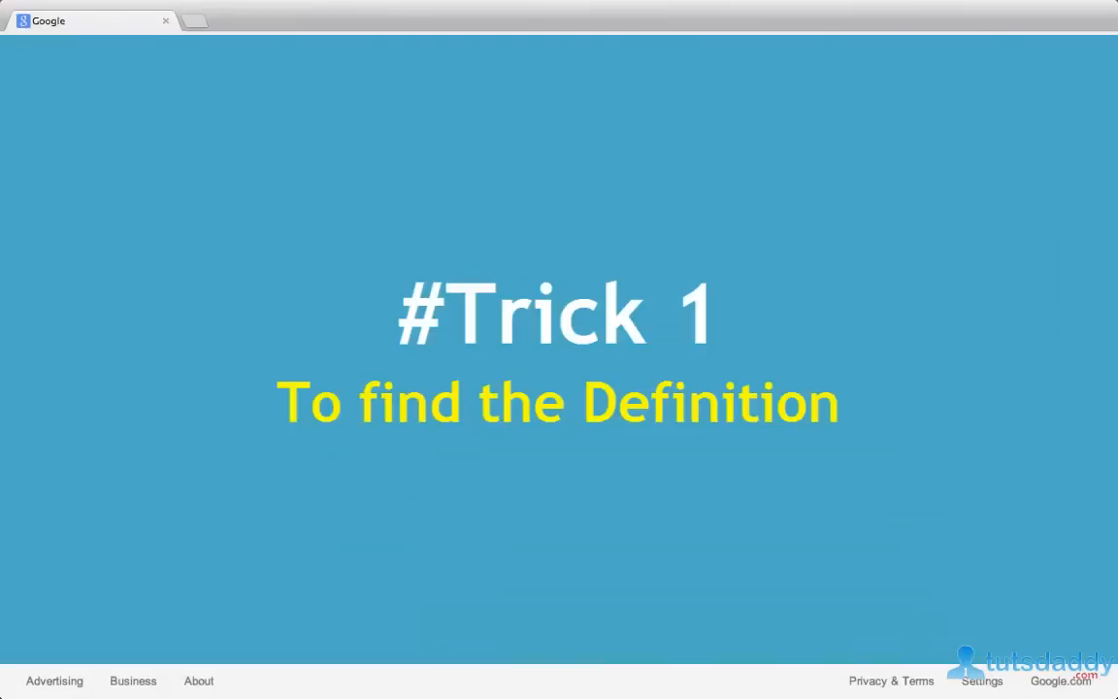
# Search define:spectacle and play the pronunciation of spectacle from the definition card.
pyautogui.write('define:spectacle')
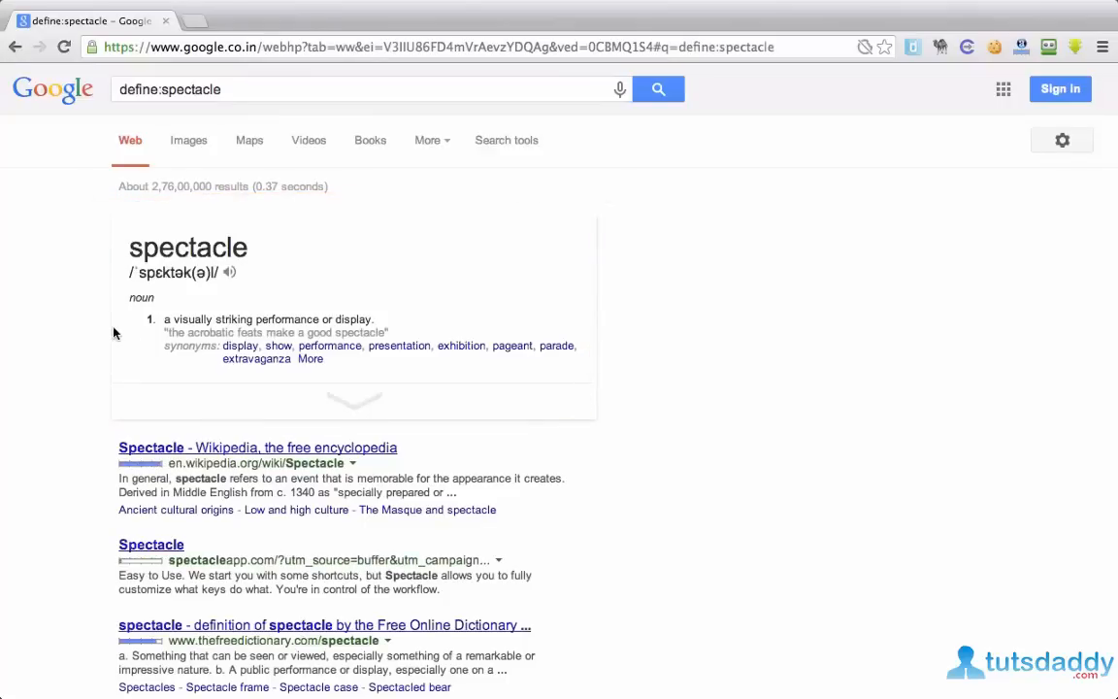
pyautogui.moveTo(229, 272)
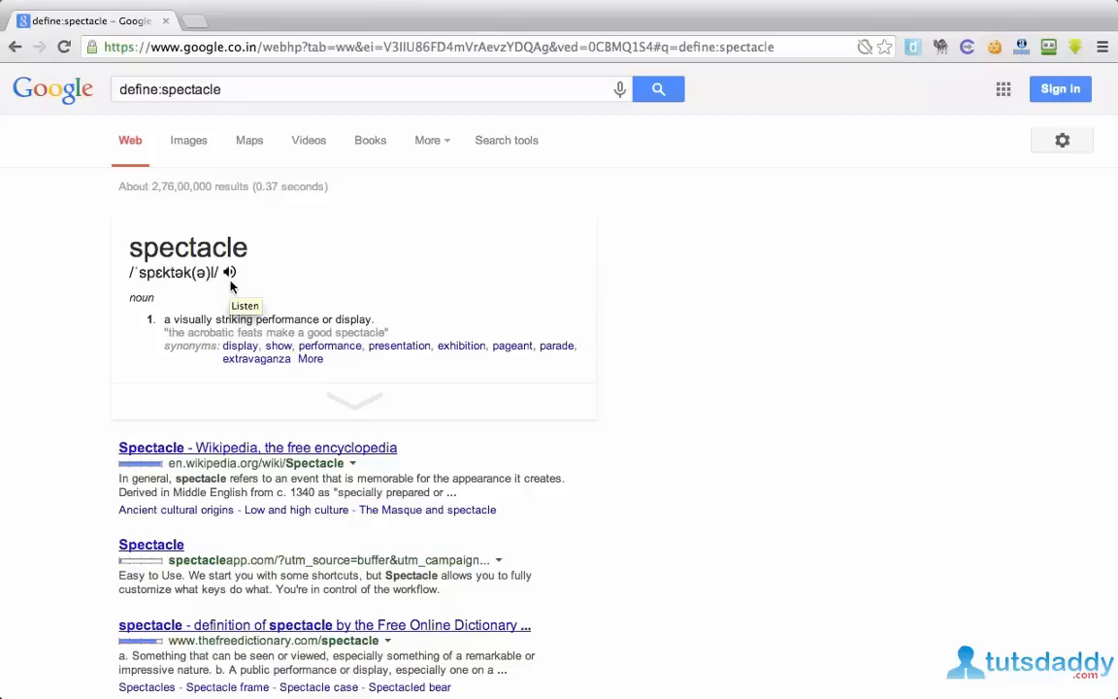
pyautogui.click(229, 271)
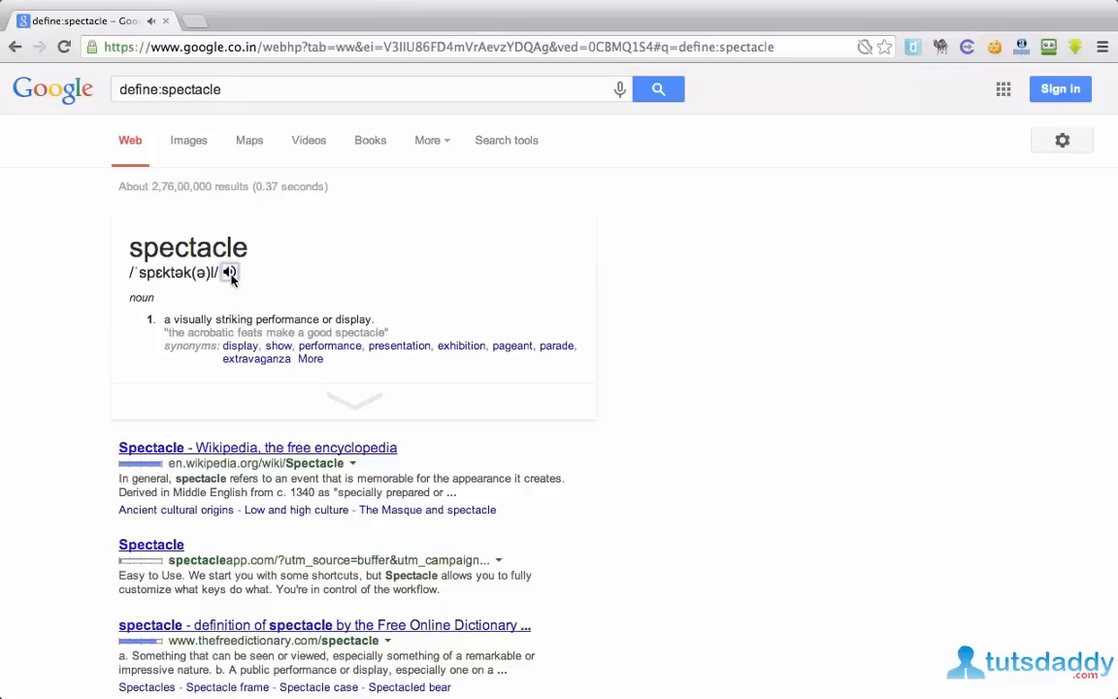
pyautogui.moveTo(4, 369)
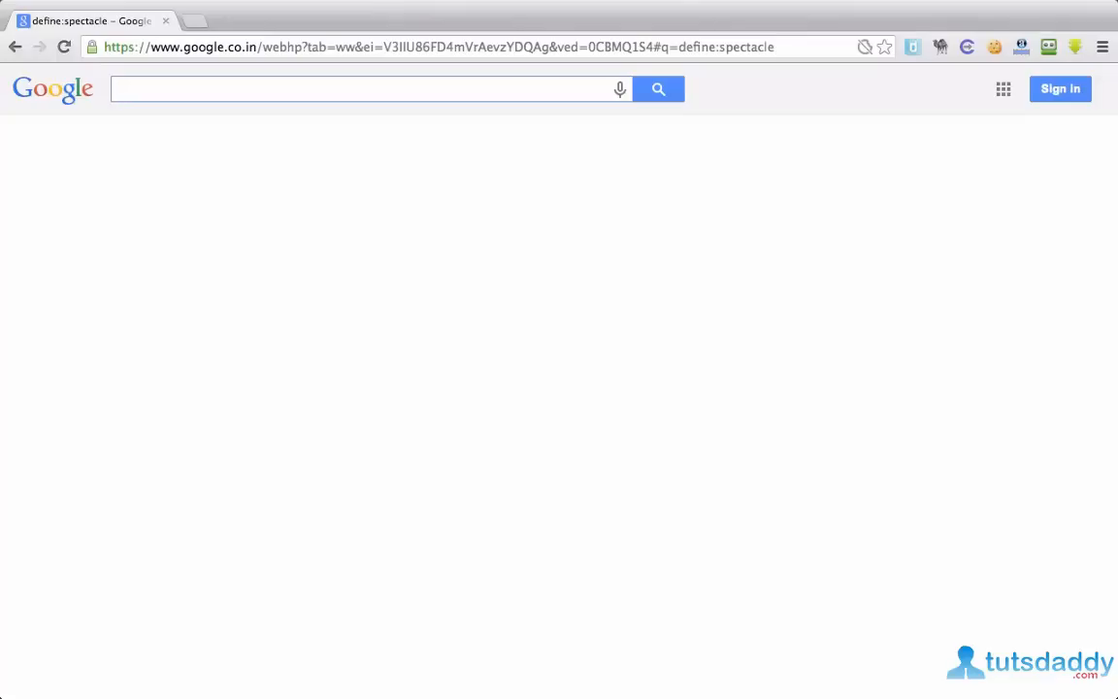
# Search 'calculator' and enter a digit on the on-page calculator.
pyautogui.write('calculator')
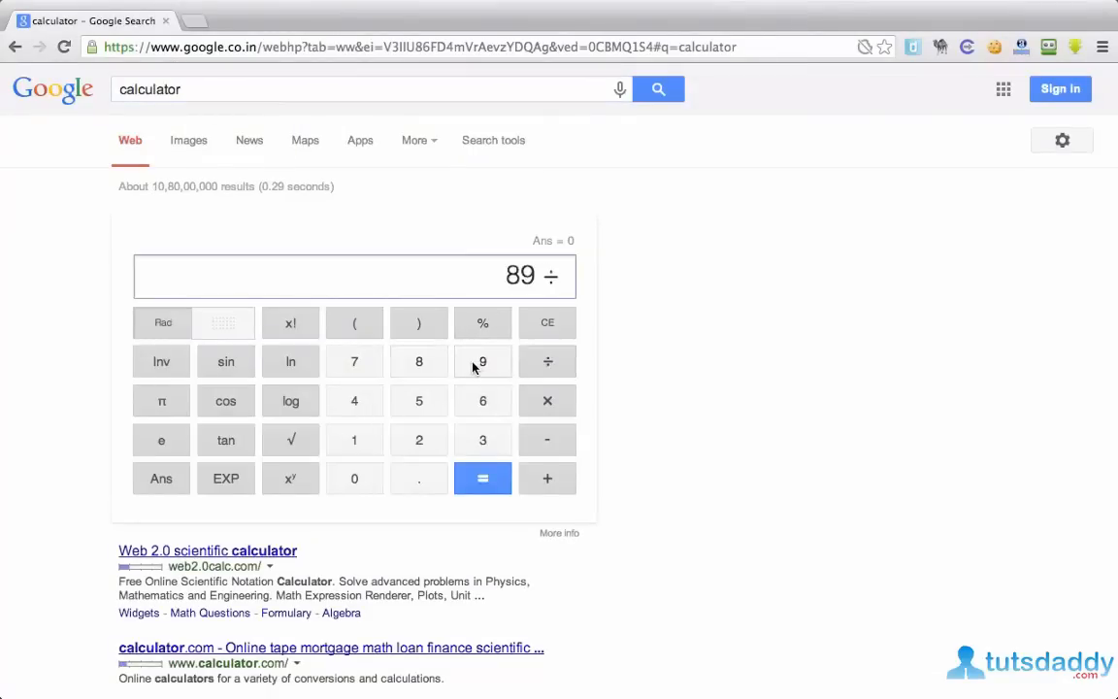
pyautogui.click(481, 478)
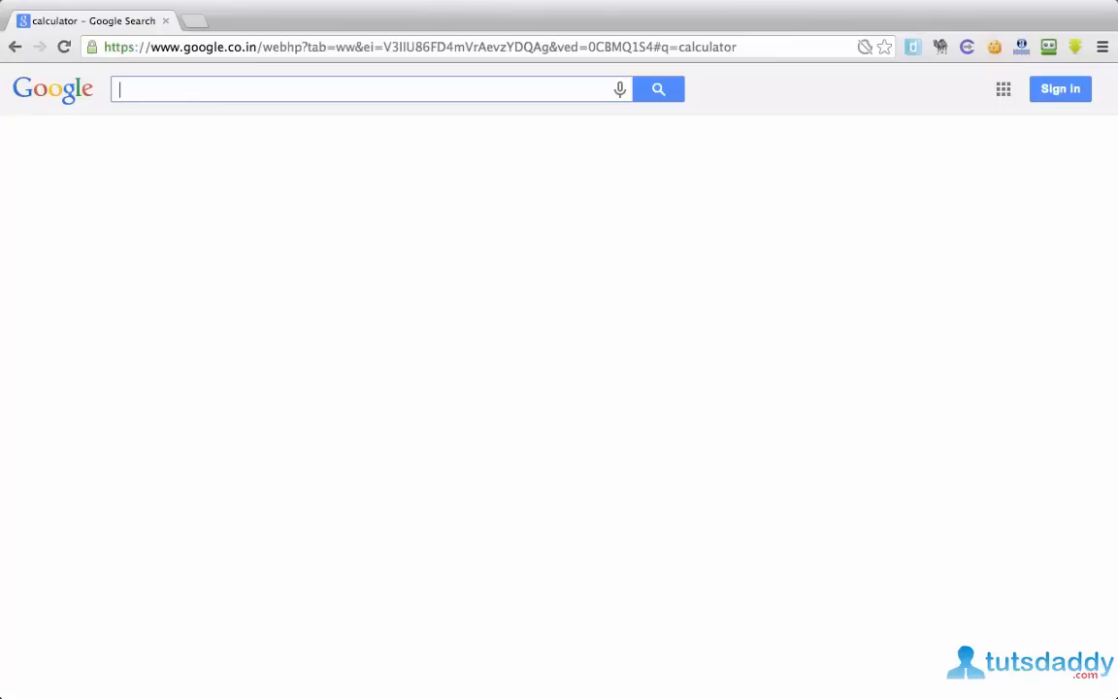
# Search the arithmetic expression 2500+5/2 directly in the search box.
pyautogui.write('2500')
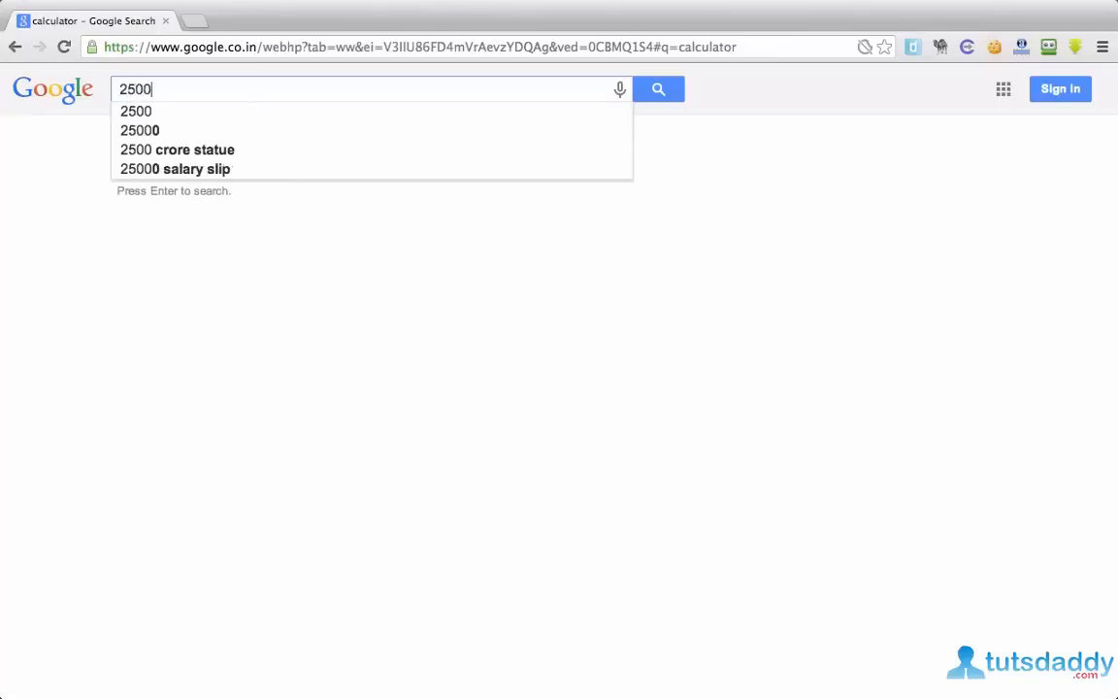
pyautogui.write('+')
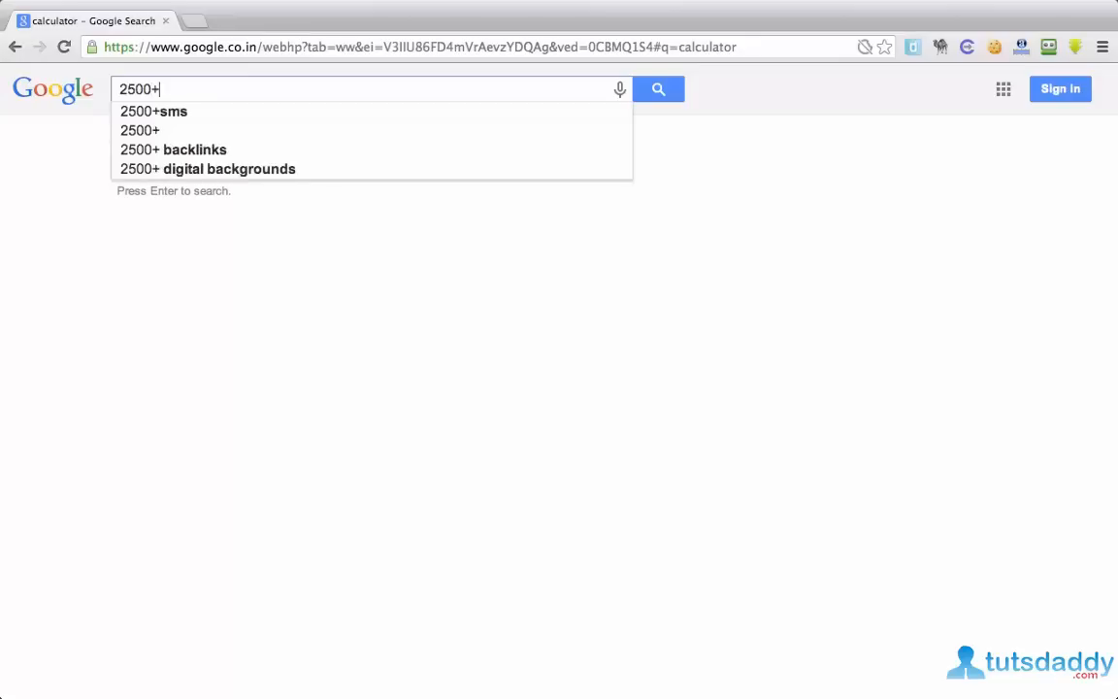
pyautogui.write('5/2')
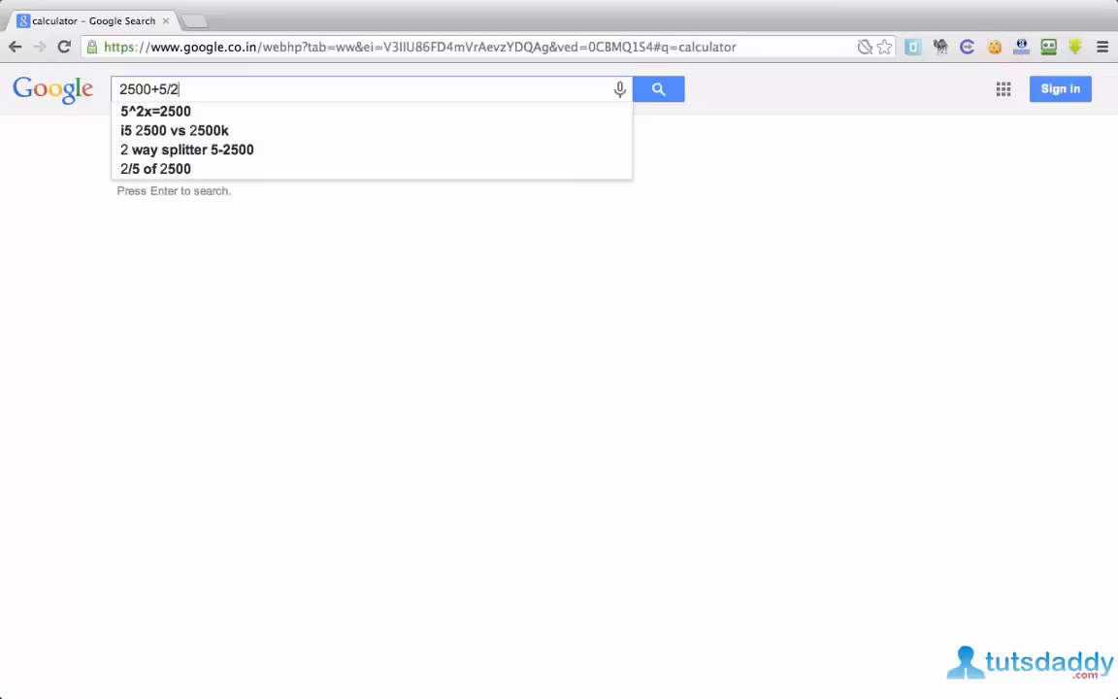
pyautogui.press('enter')
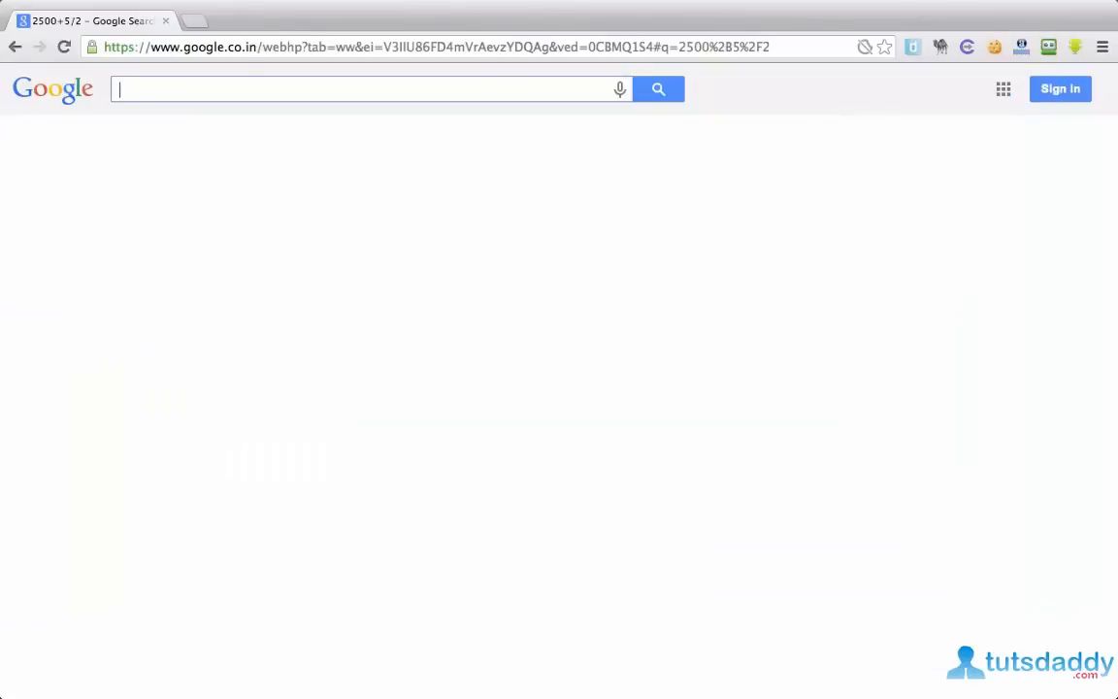
# Search 'temperature' for the local weather card, then refine the query to temperature california.
pyautogui.write('temperature')
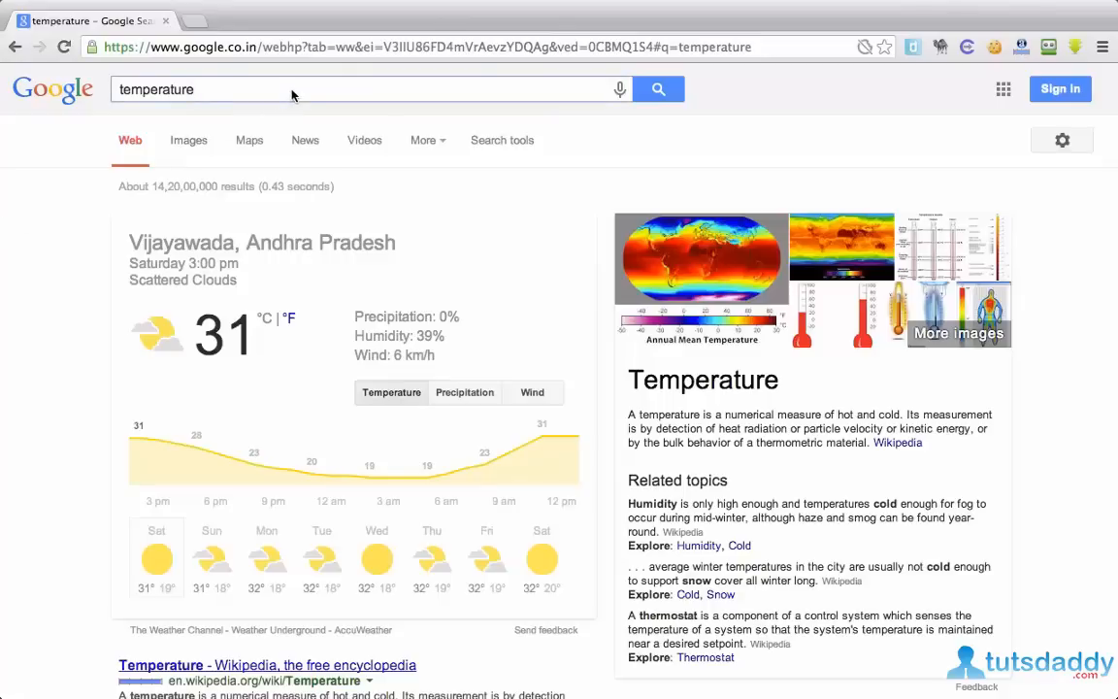
pyautogui.click(291, 89)
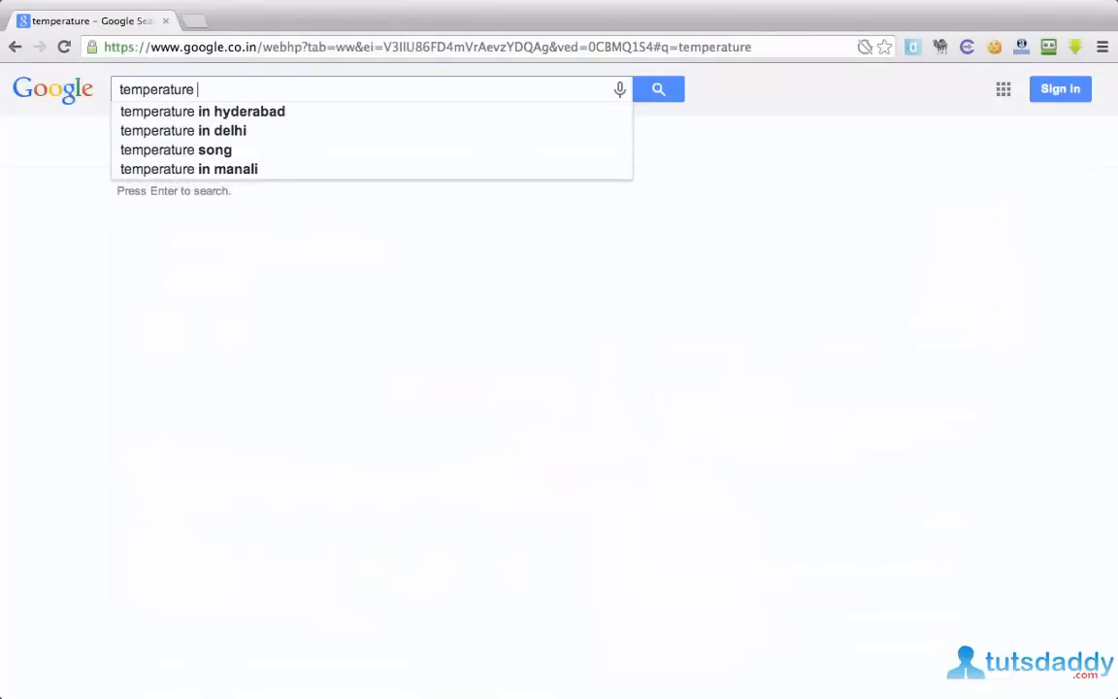
pyautogui.write('del')
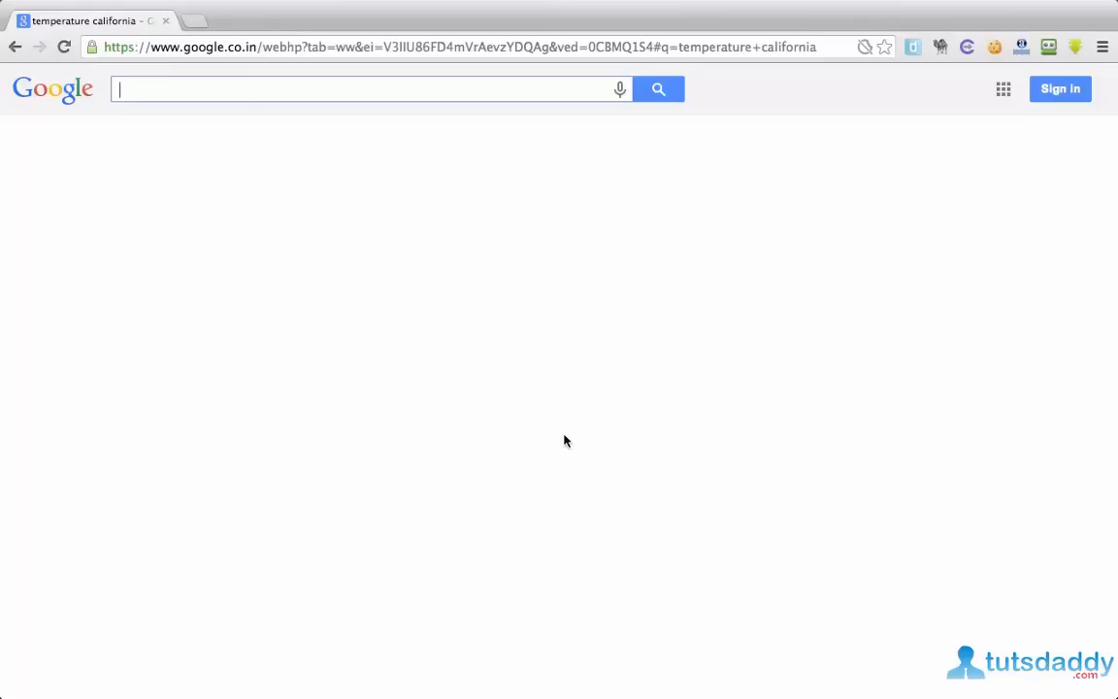
# Search 'timer', set the countdown to one hour and start it.
pyautogui.write('t')
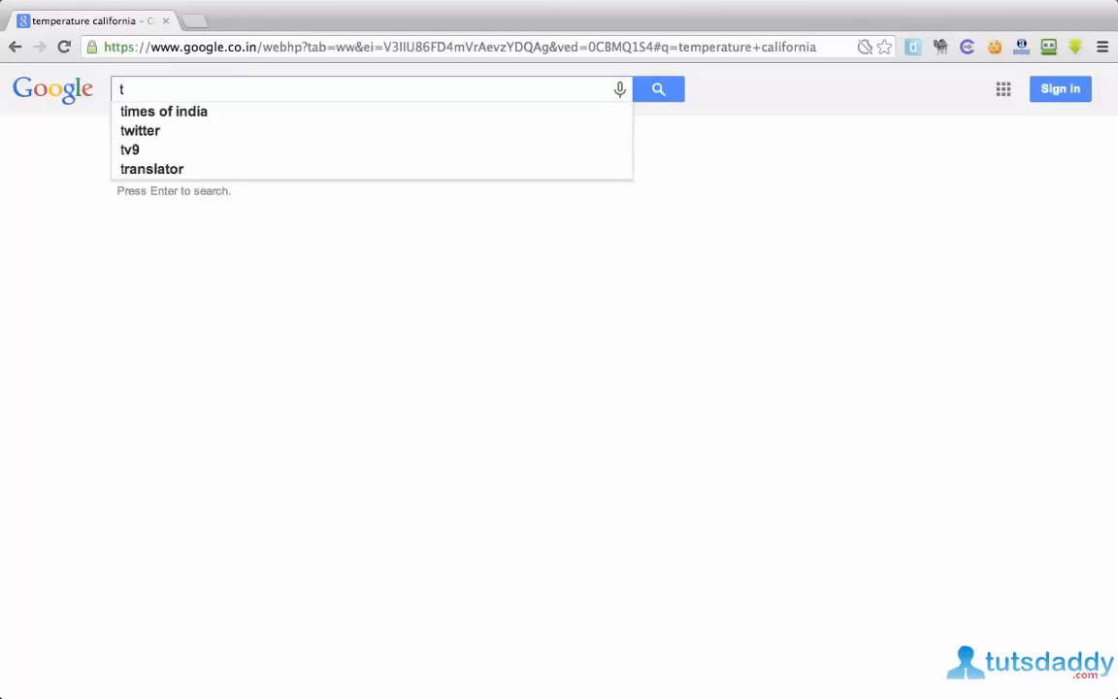
pyautogui.write('imer')
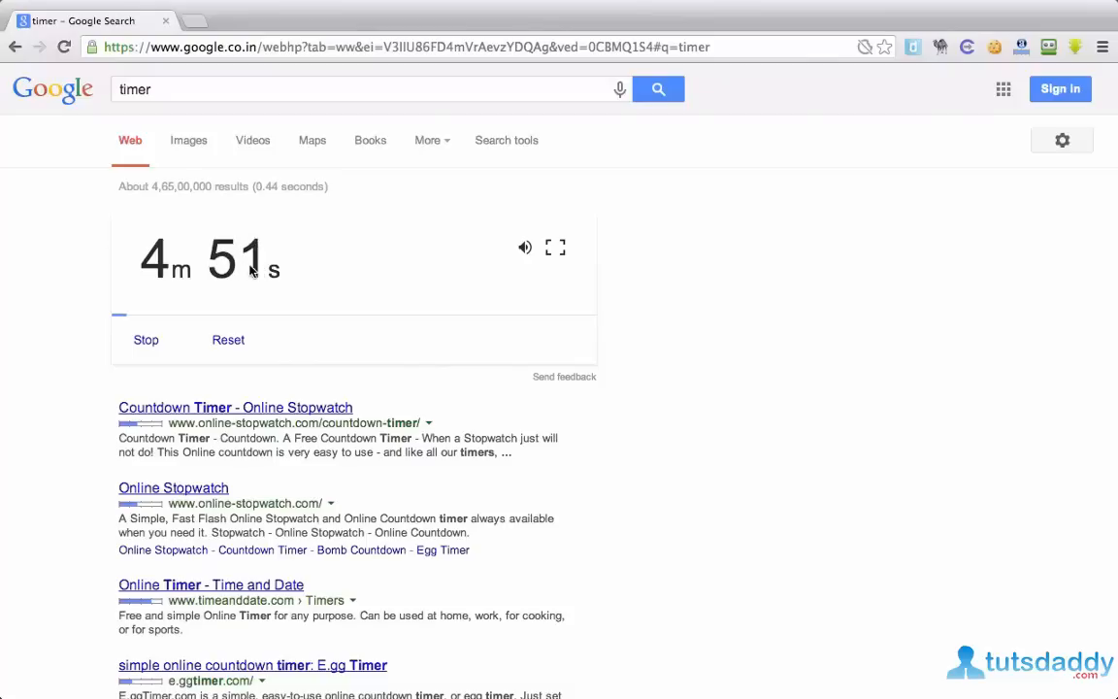
pyautogui.click(145, 340)
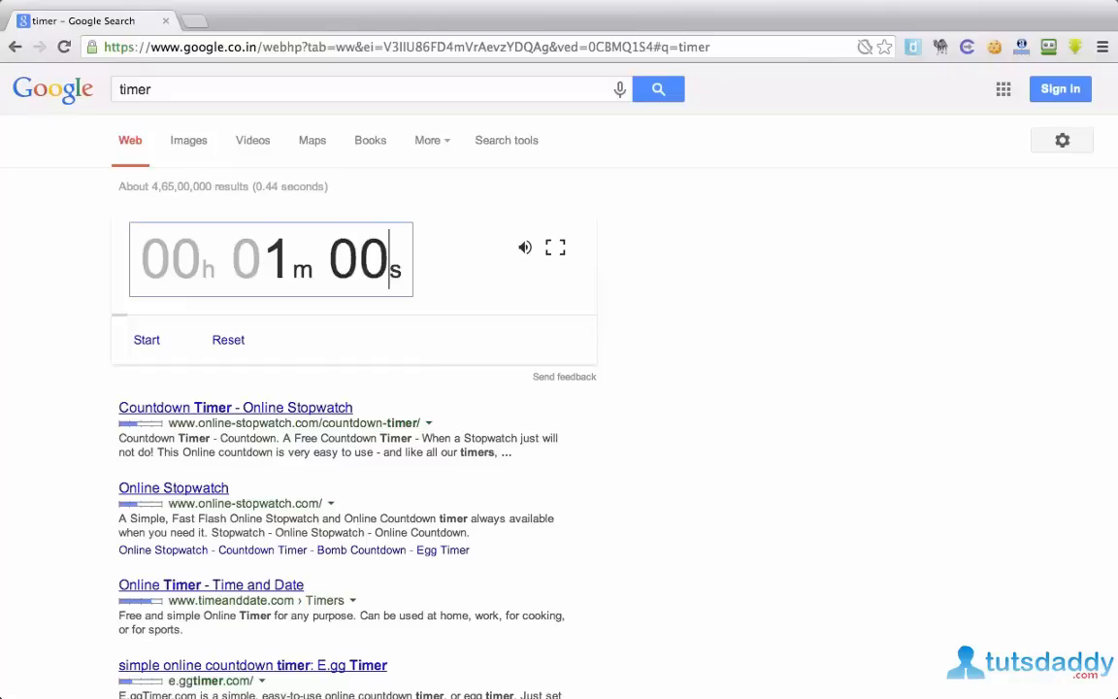
pyautogui.click(145, 340)
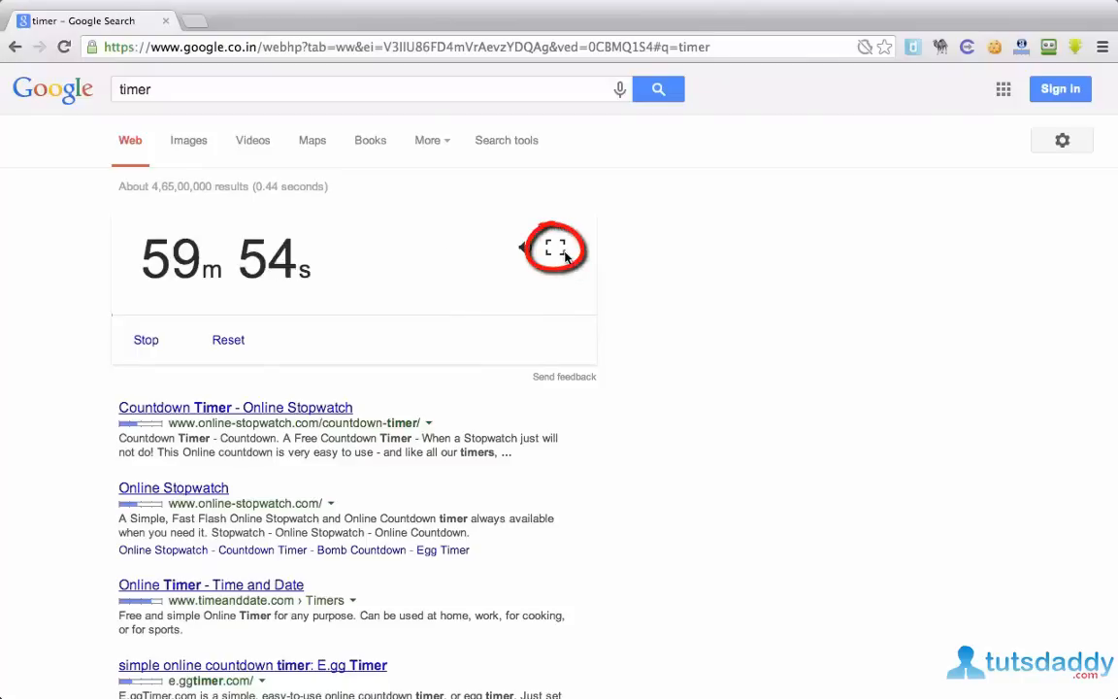
# Show the running timer full screen, then return to the normal view.
pyautogui.click(556, 249)
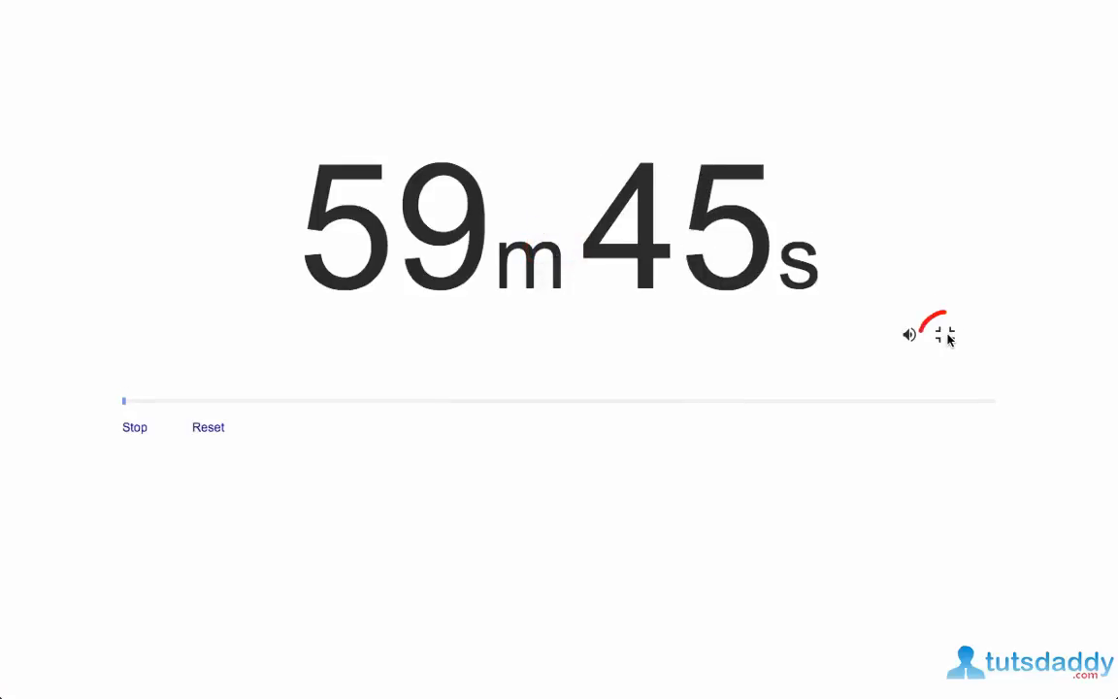
pyautogui.click(942, 334)
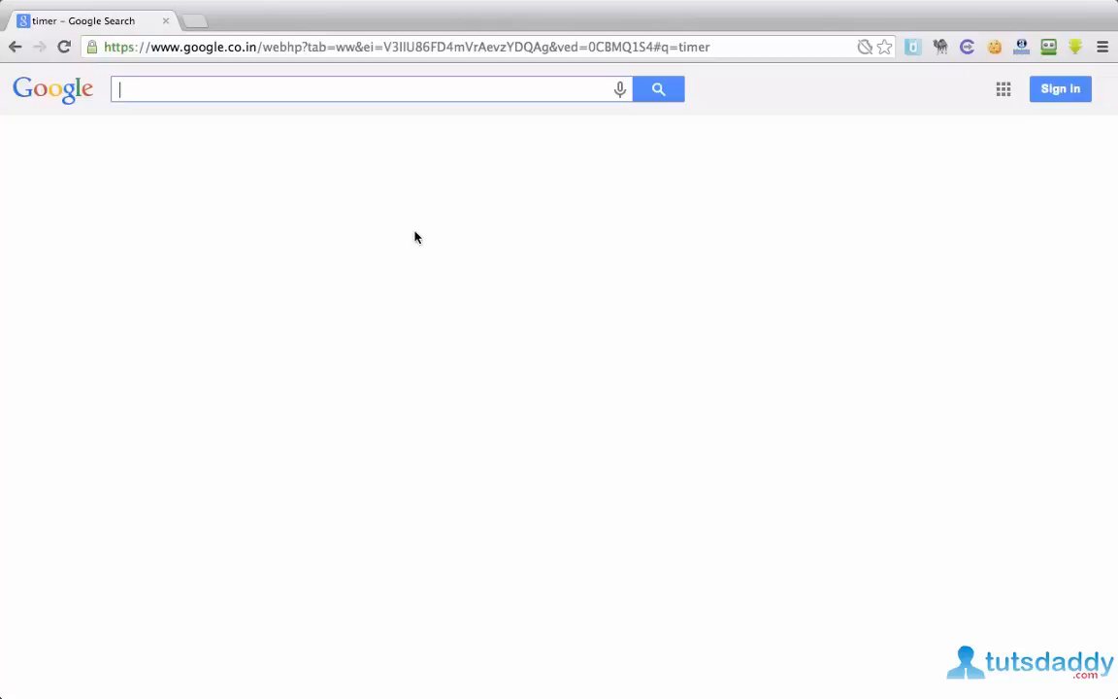
# Search dollar in euro, accepting the corrected spelling, to get the currency conversion.
pyautogui.write('dollar to rupee')
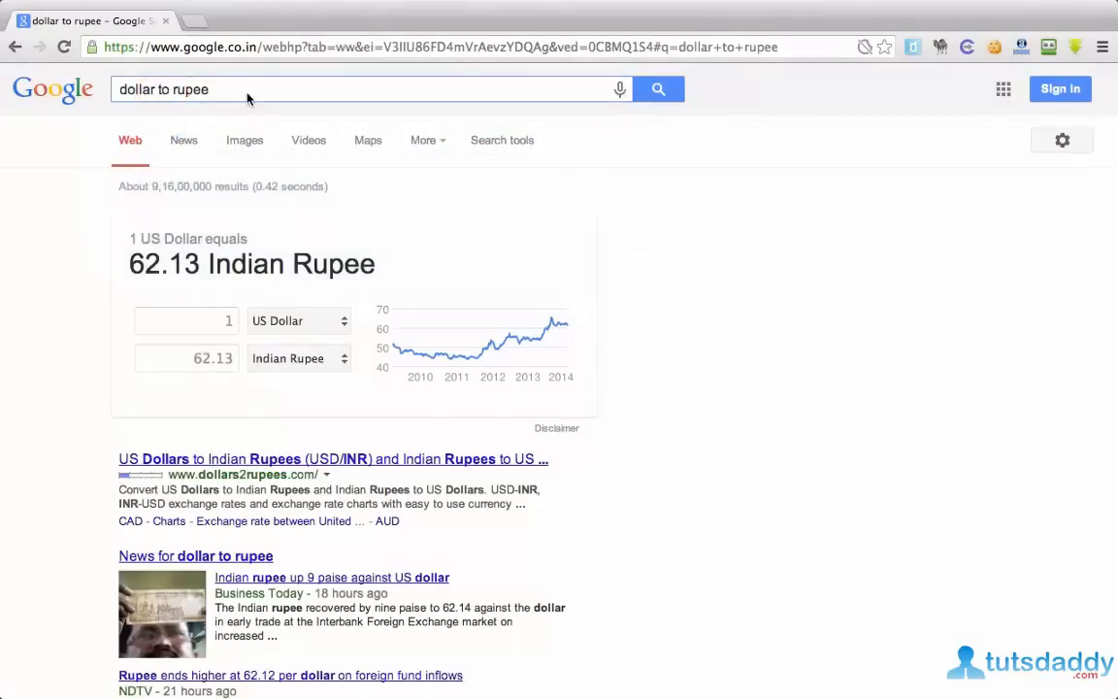
pyautogui.write('dol')
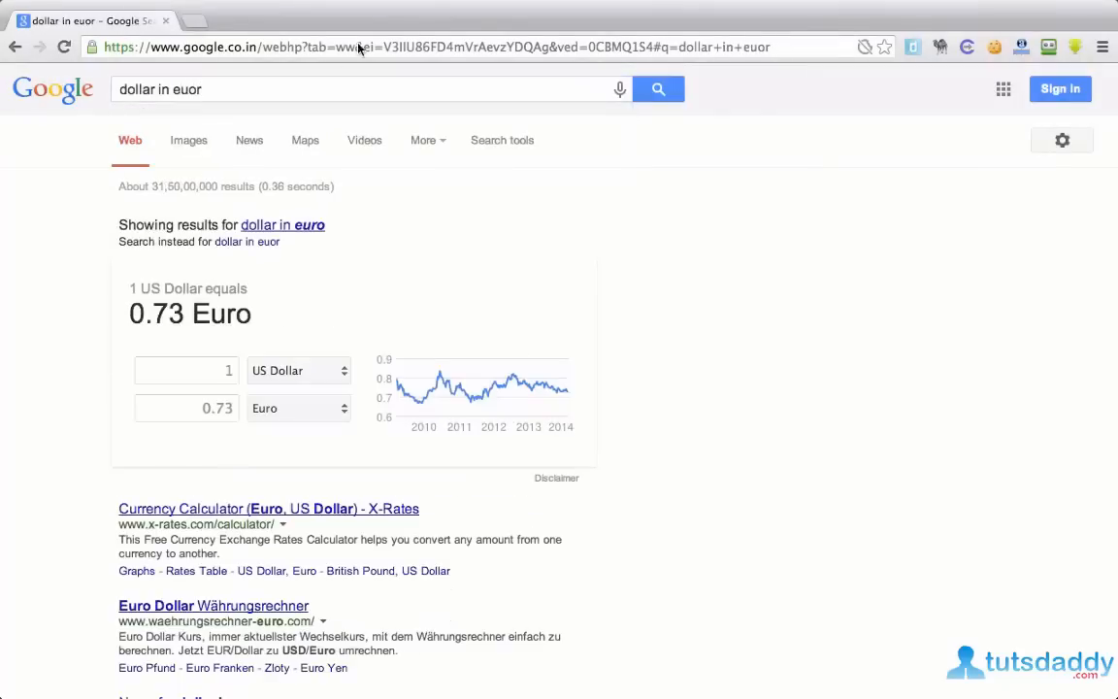
pyautogui.click(283, 225)
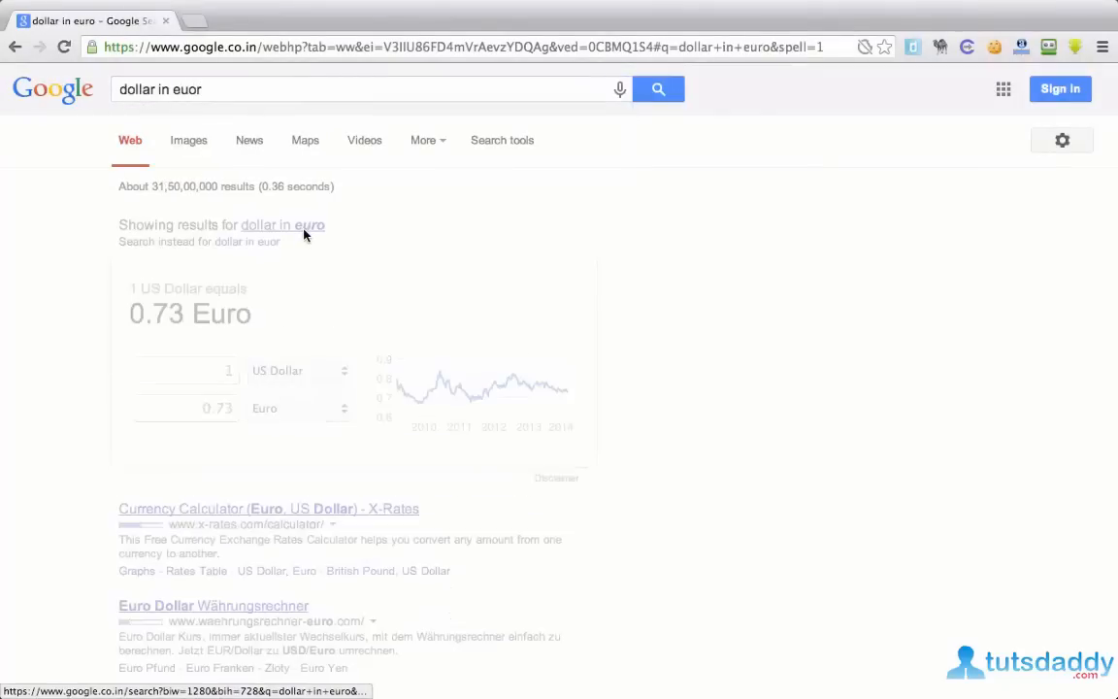
pyautogui.click(283, 225)
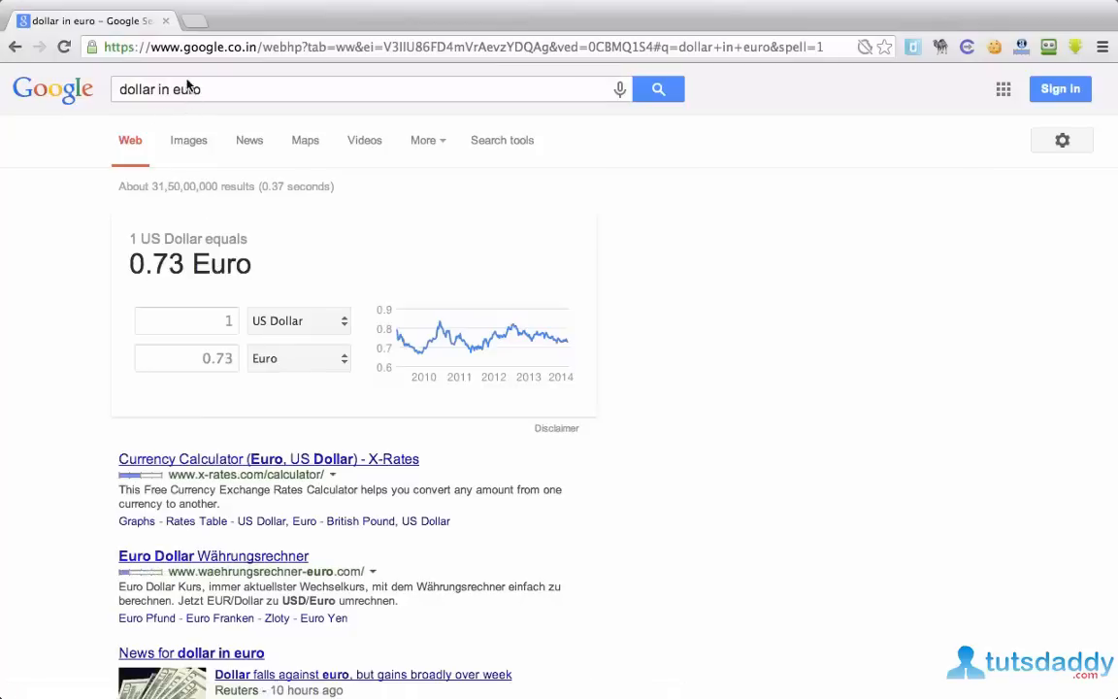
# Replace the query with 25000$, then extend it to 25000$ to euro and search.
pyautogui.tripleClick(159, 89)
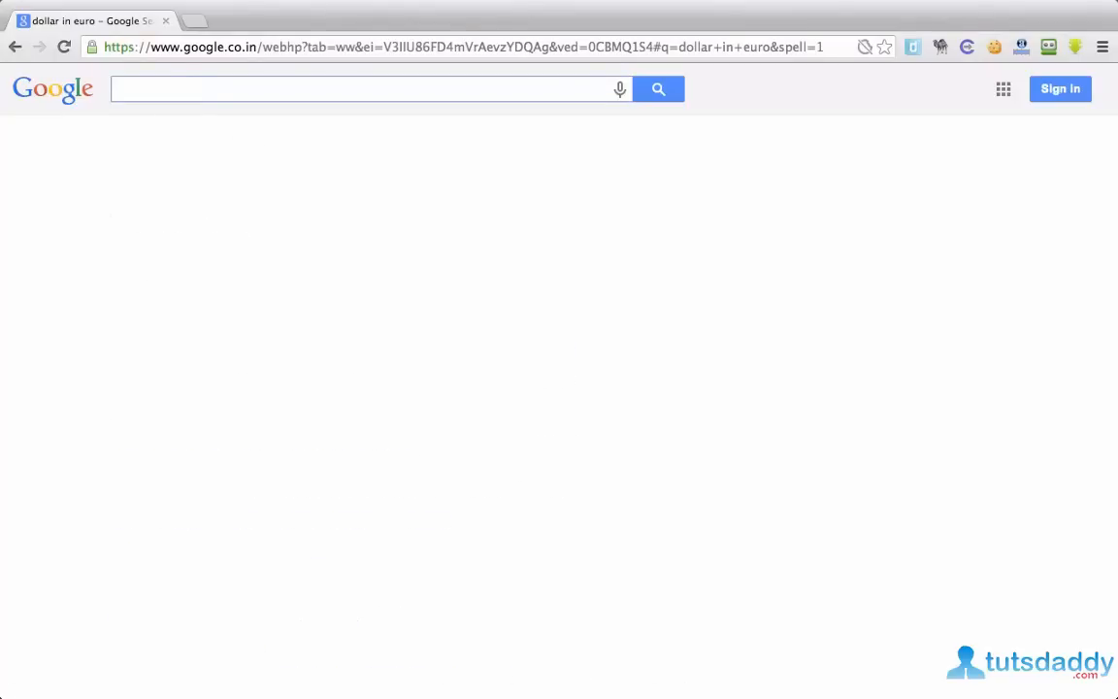
pyautogui.write('25000')
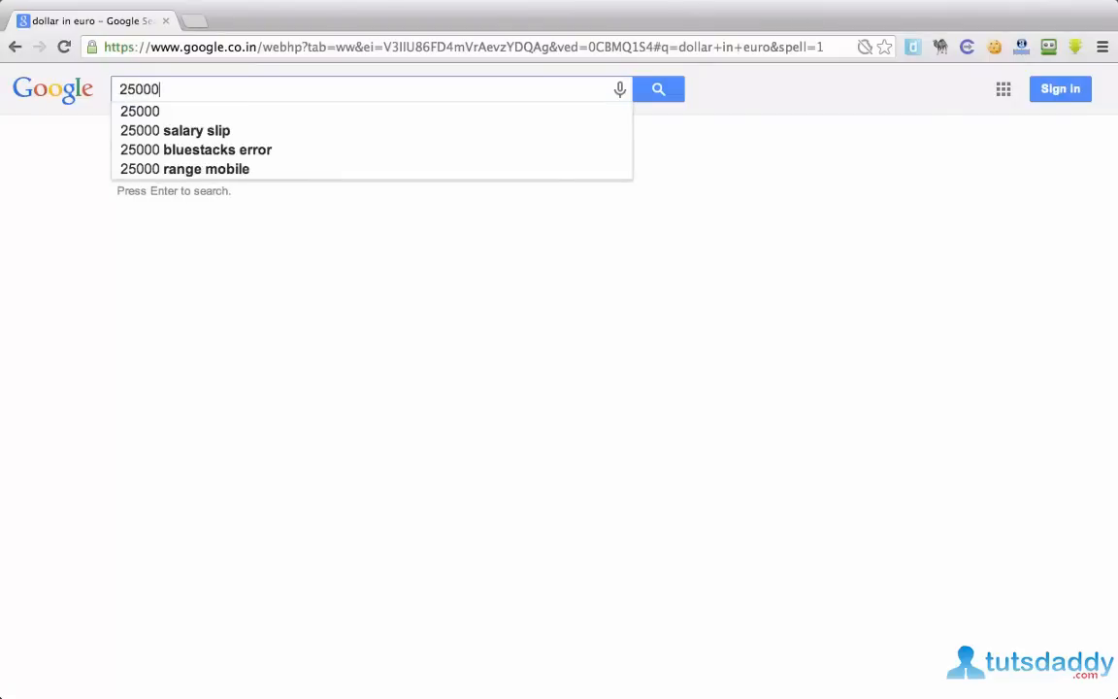
pyautogui.write('$')
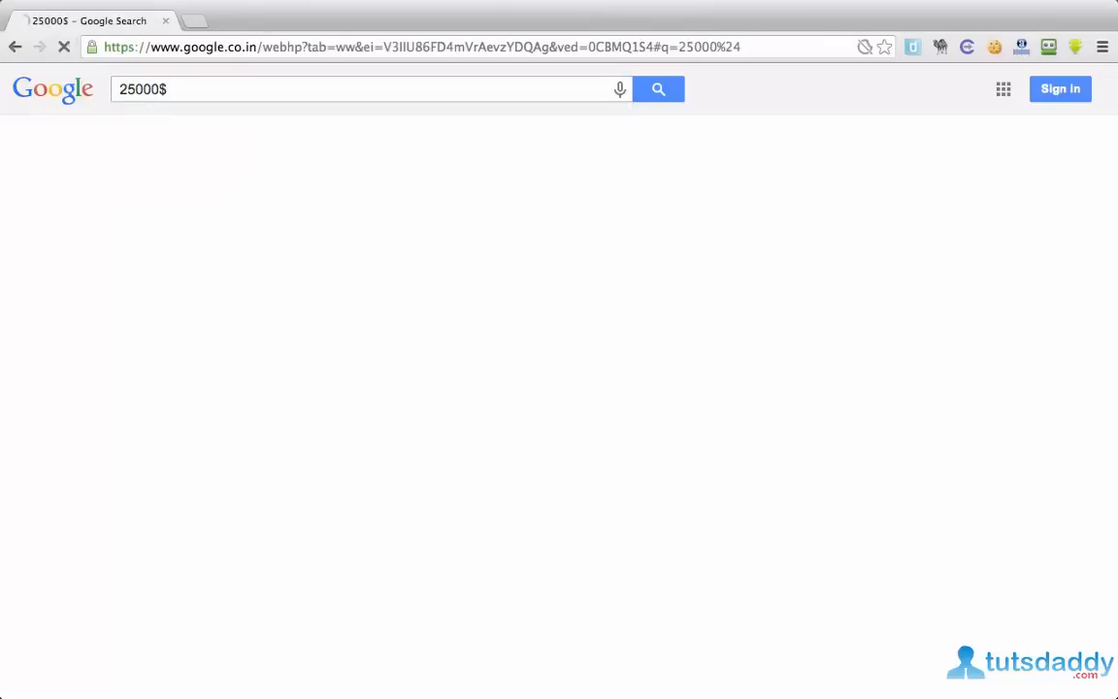
pyautogui.click(658, 89)
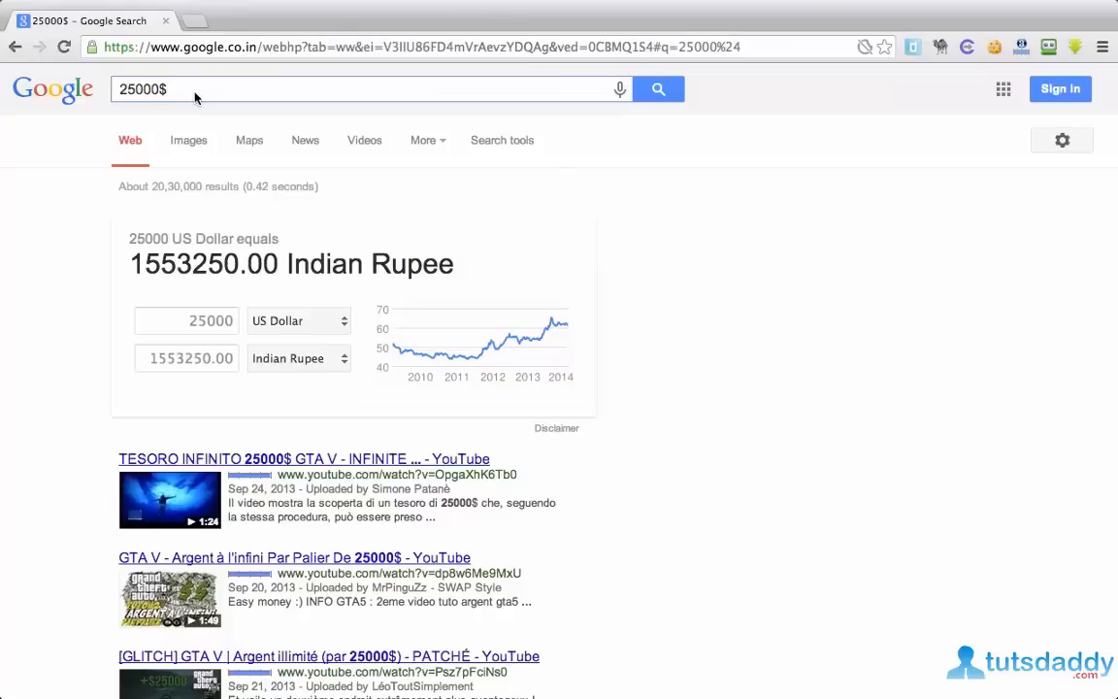
pyautogui.write('to')
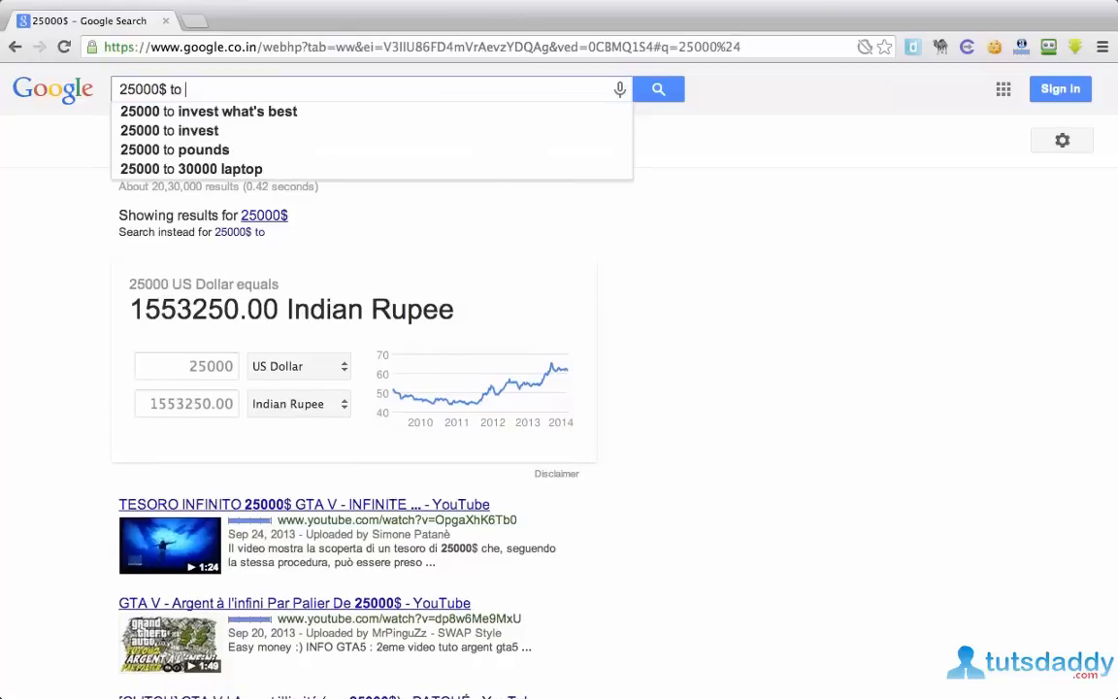
pyautogui.write('euro')
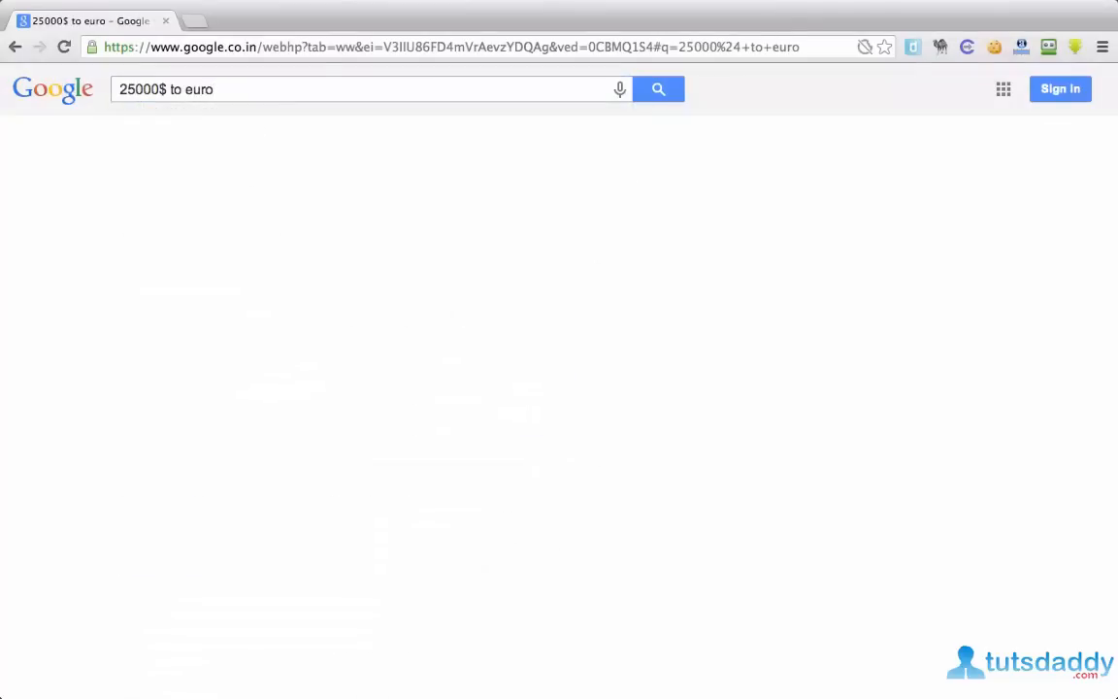
pyautogui.click(658, 90)
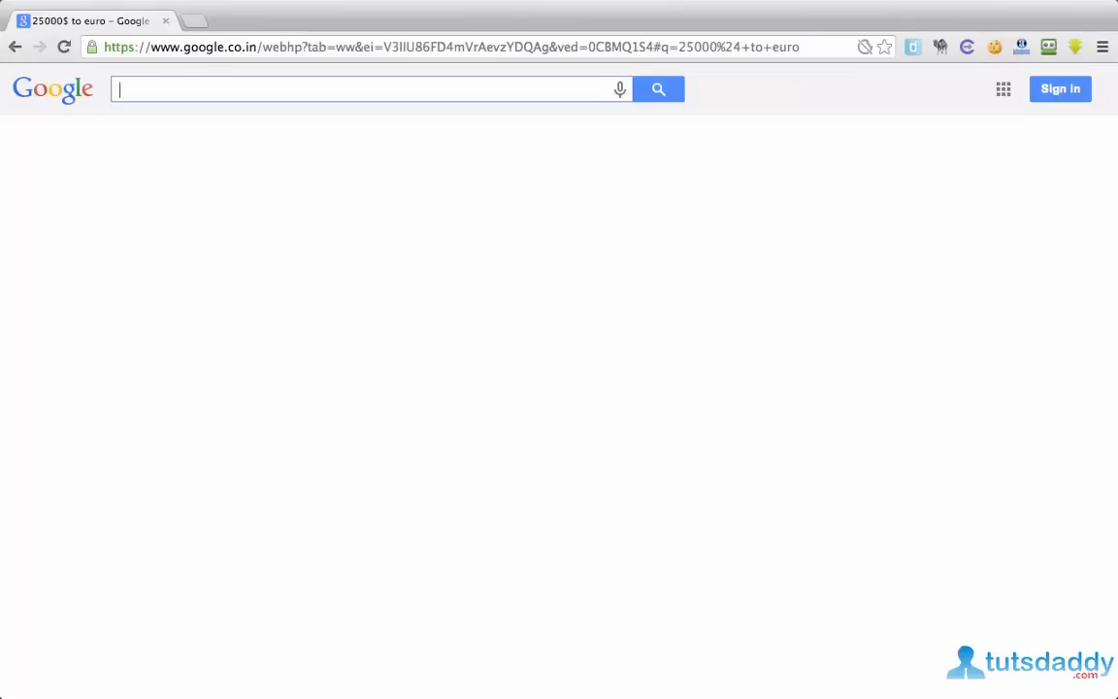
# Search km to mile and km in mile, and view the converter's category list (Temperature, Mass, Time).
pyautogui.write('km to')
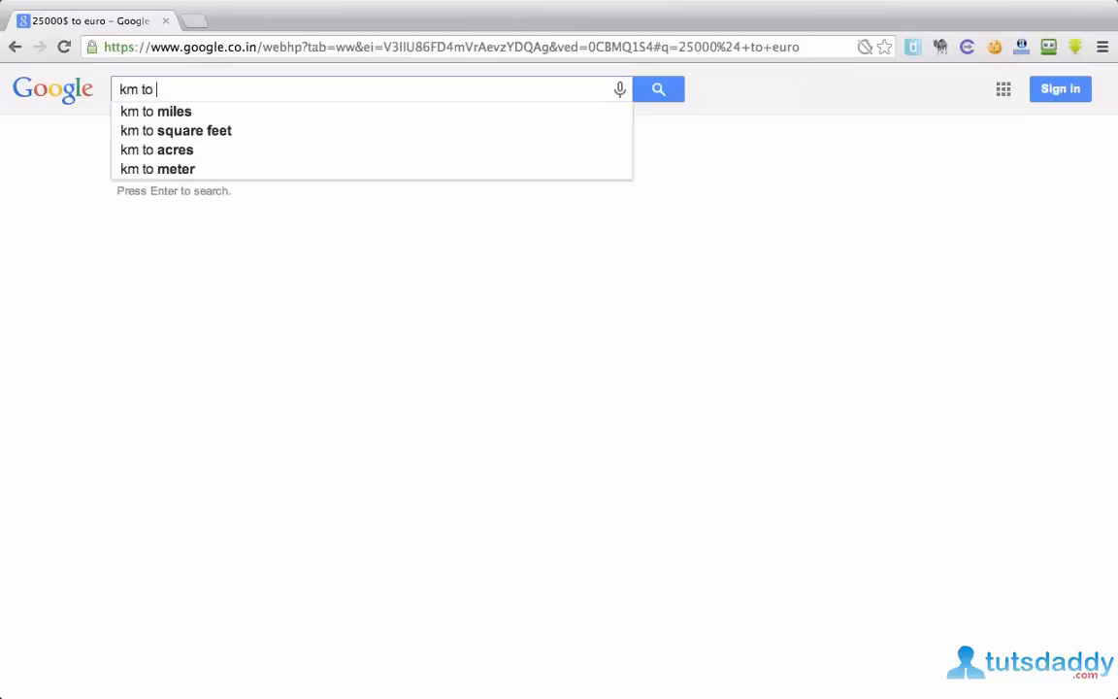
pyautogui.write('mile')
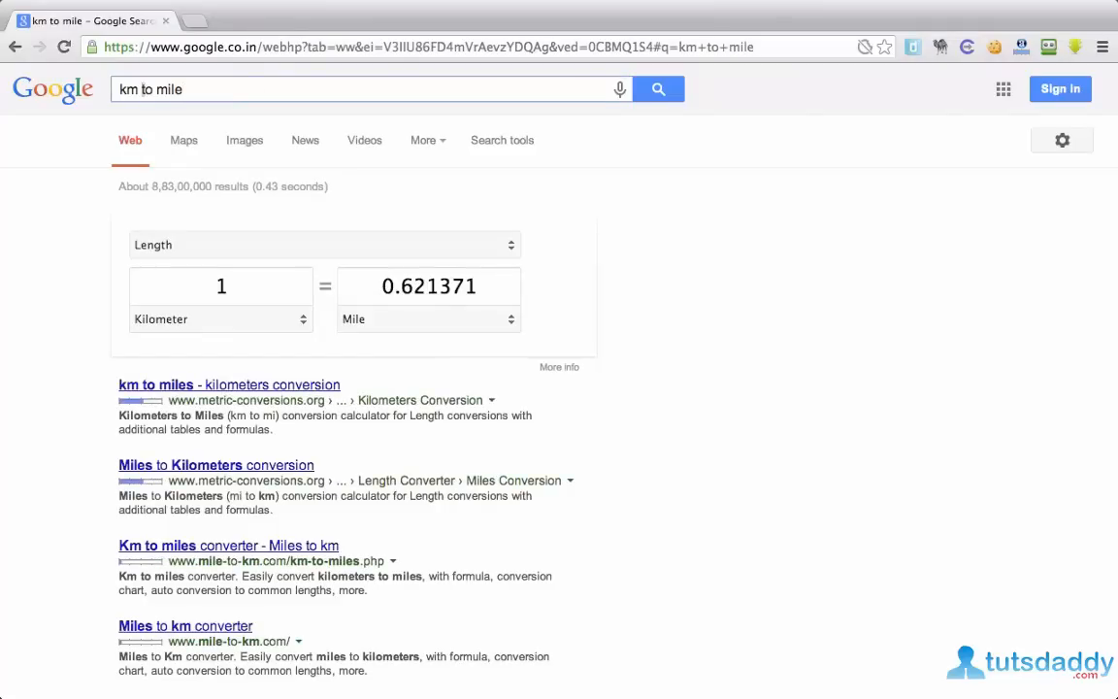
pyautogui.write('km in mile')
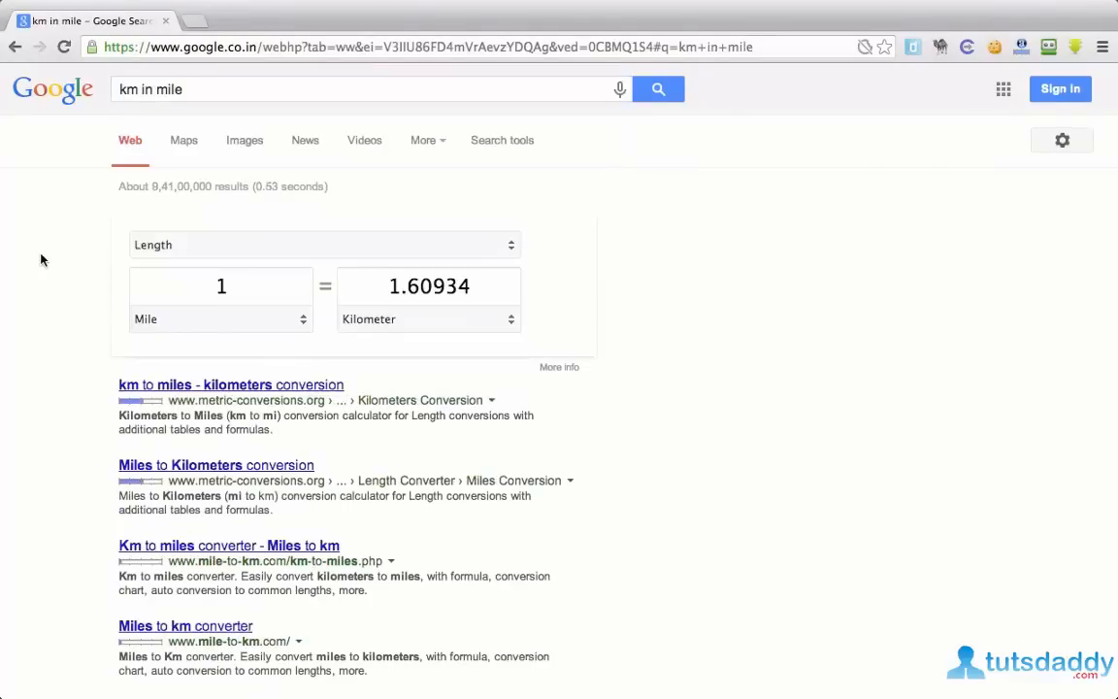
pyautogui.click(323, 244)
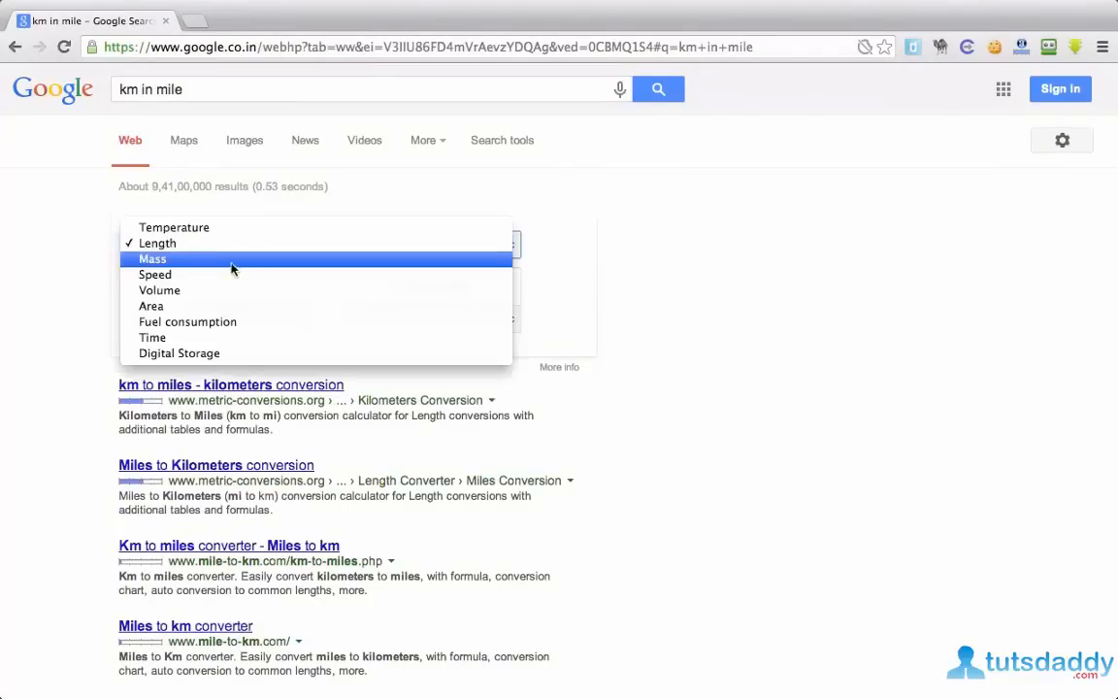
pyautogui.moveTo(233, 338)
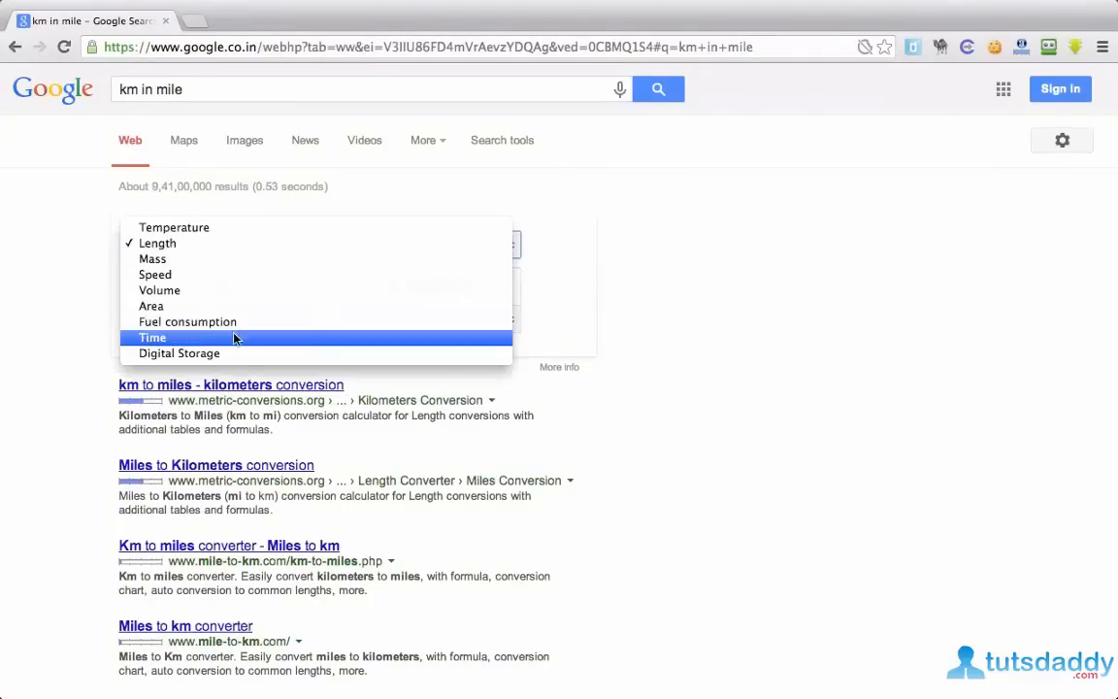
pyautogui.click(179, 353)
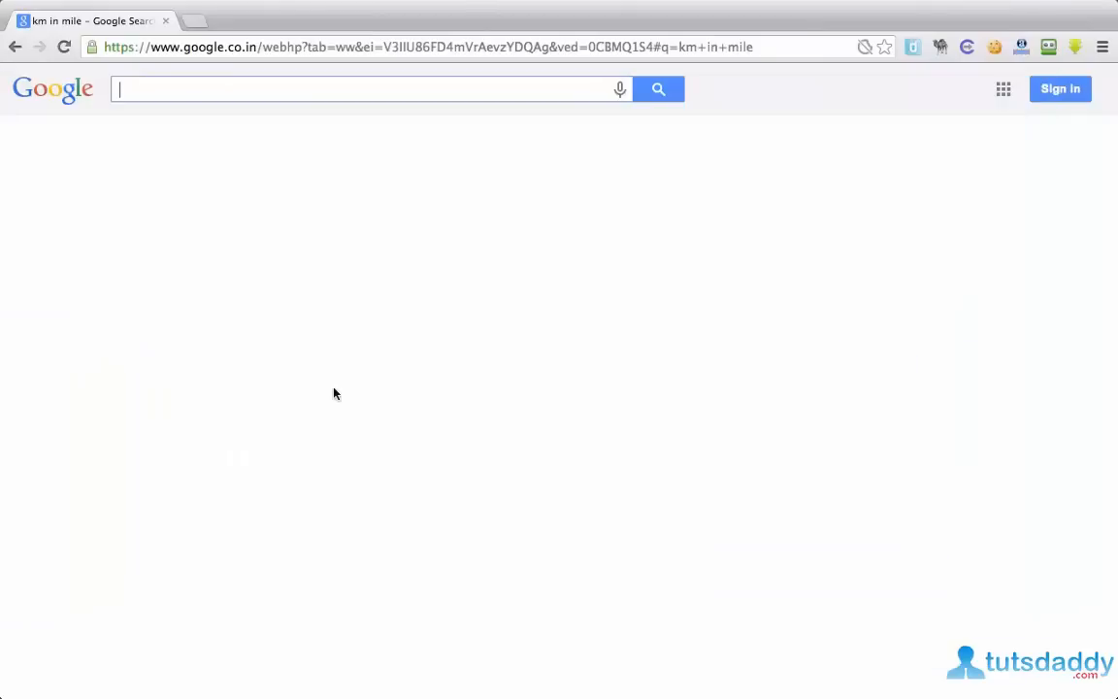
# Search site:imdb.com avatar to restrict results to imdb.com.
pyautogui.write('s')
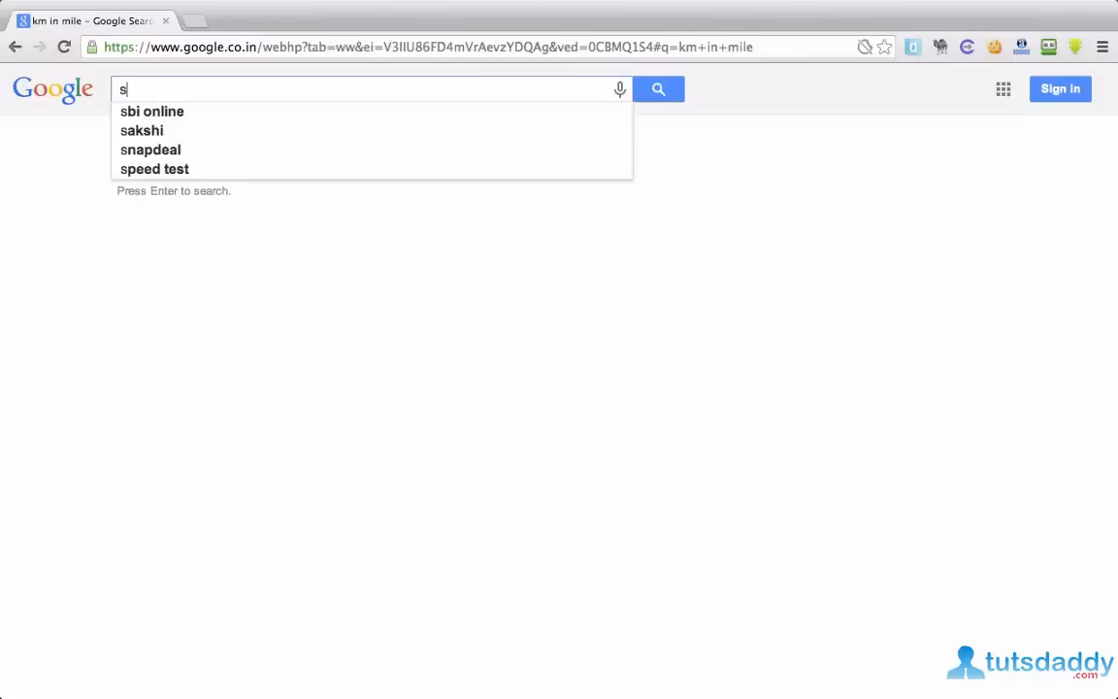
pyautogui.write('ite:i')
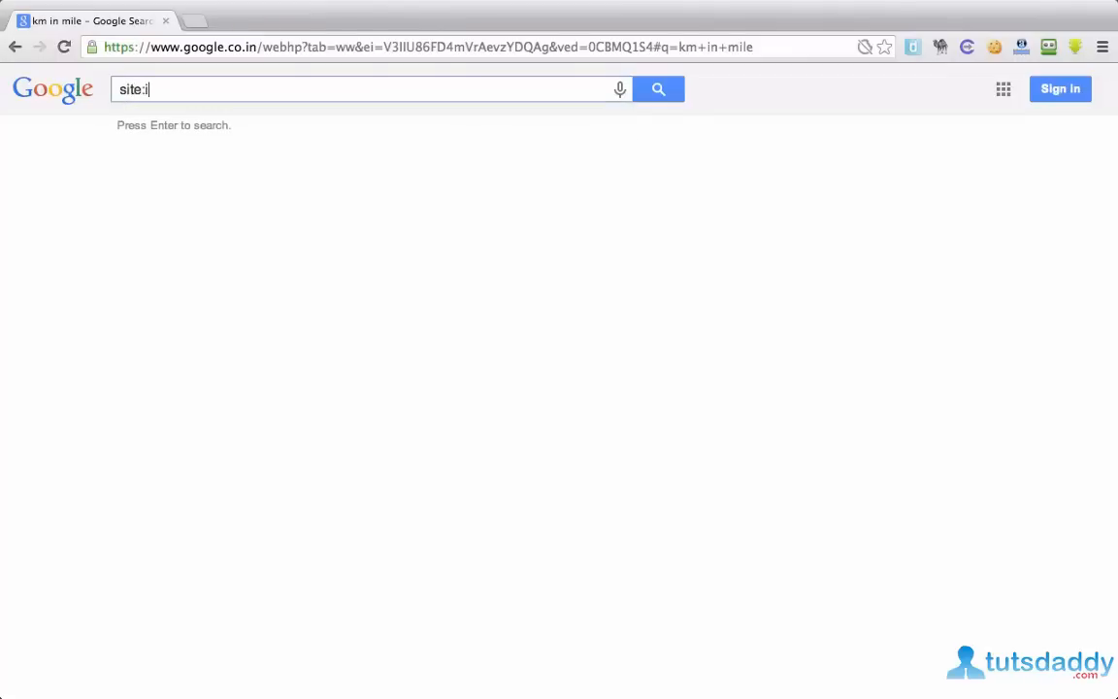
pyautogui.write('mdb')
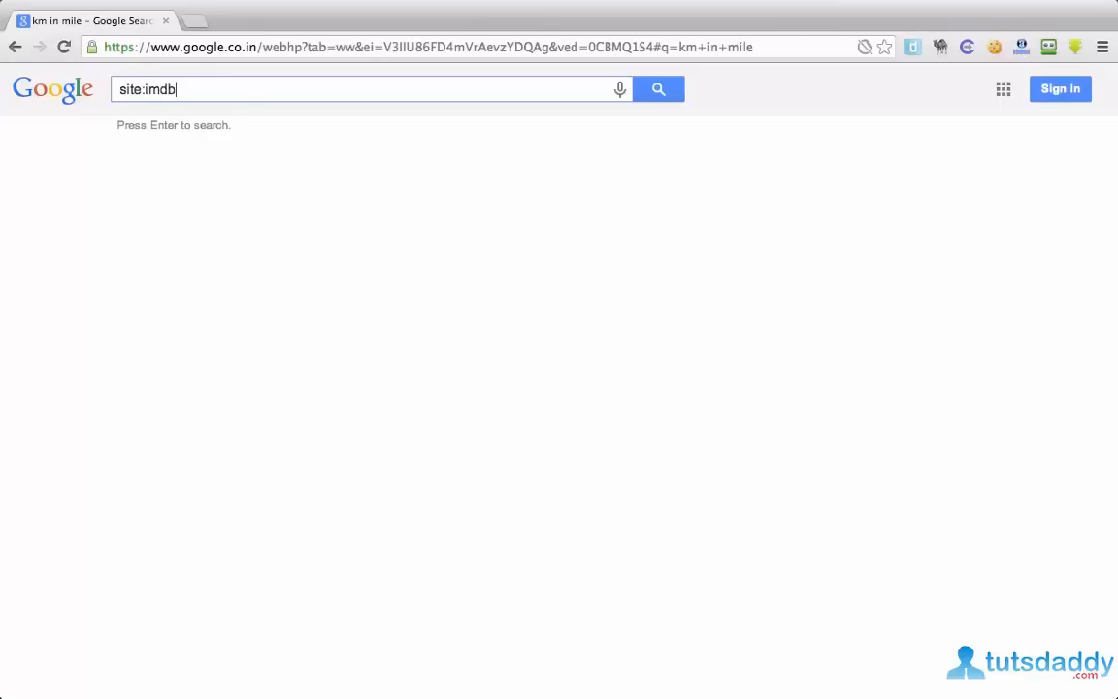
pyautogui.write('.com')
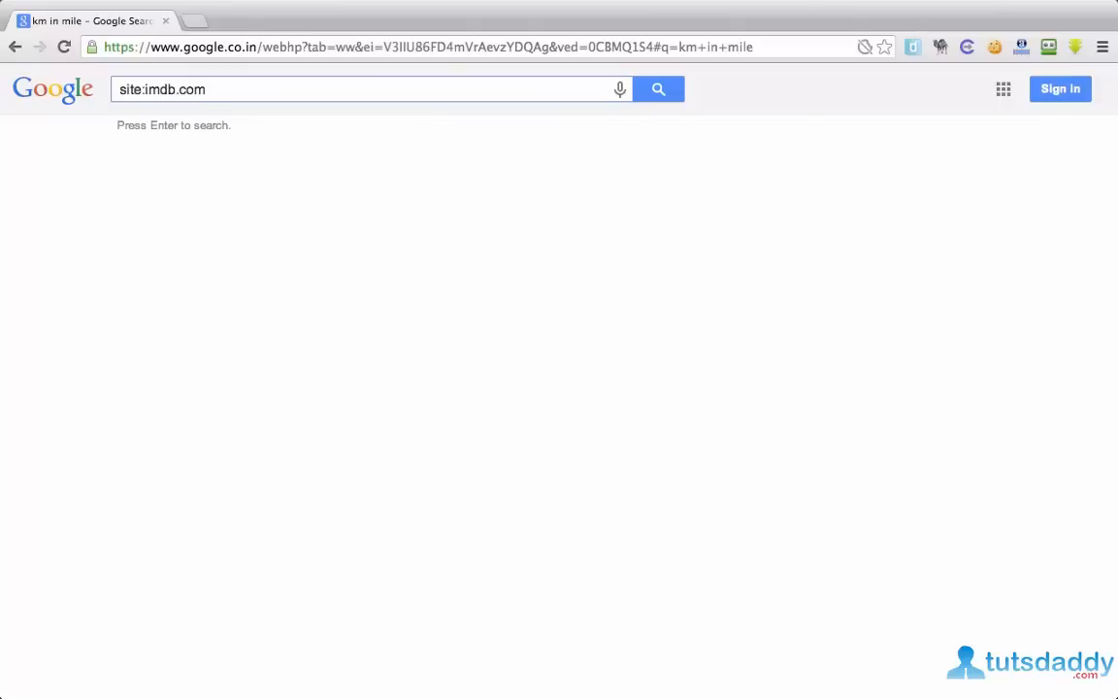
pyautogui.write('avata')
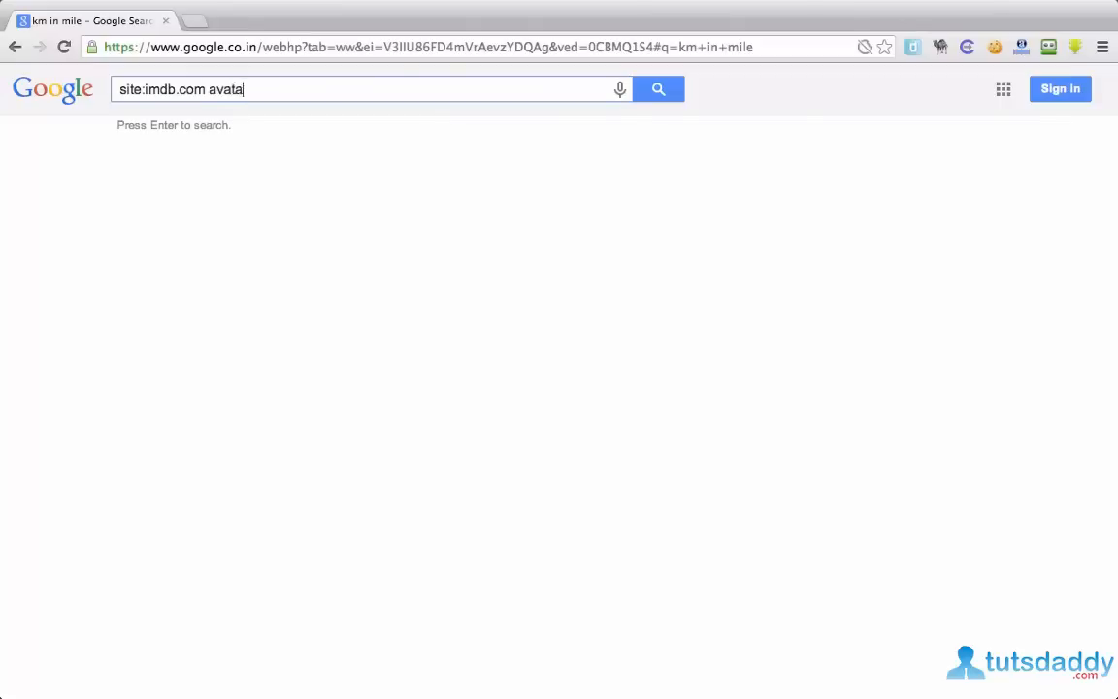
pyautogui.press('enter')
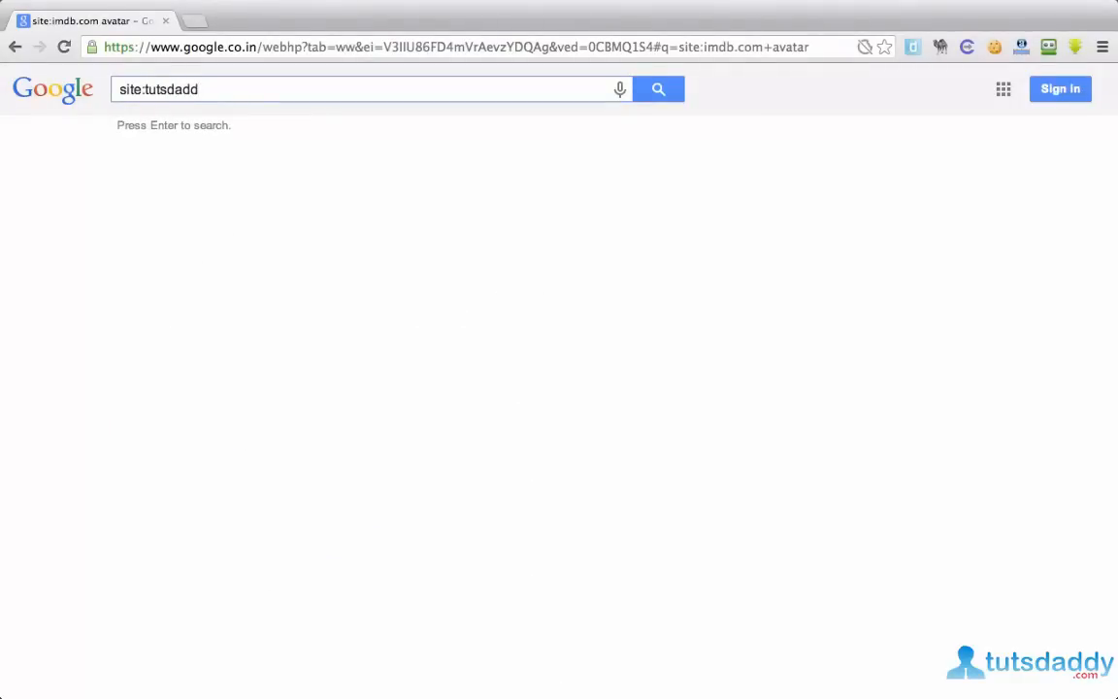
# Search site:tutsdaddy.com photoshop for tutsdaddy Photoshop pages, about 197 results.
pyautogui.write('y.com')
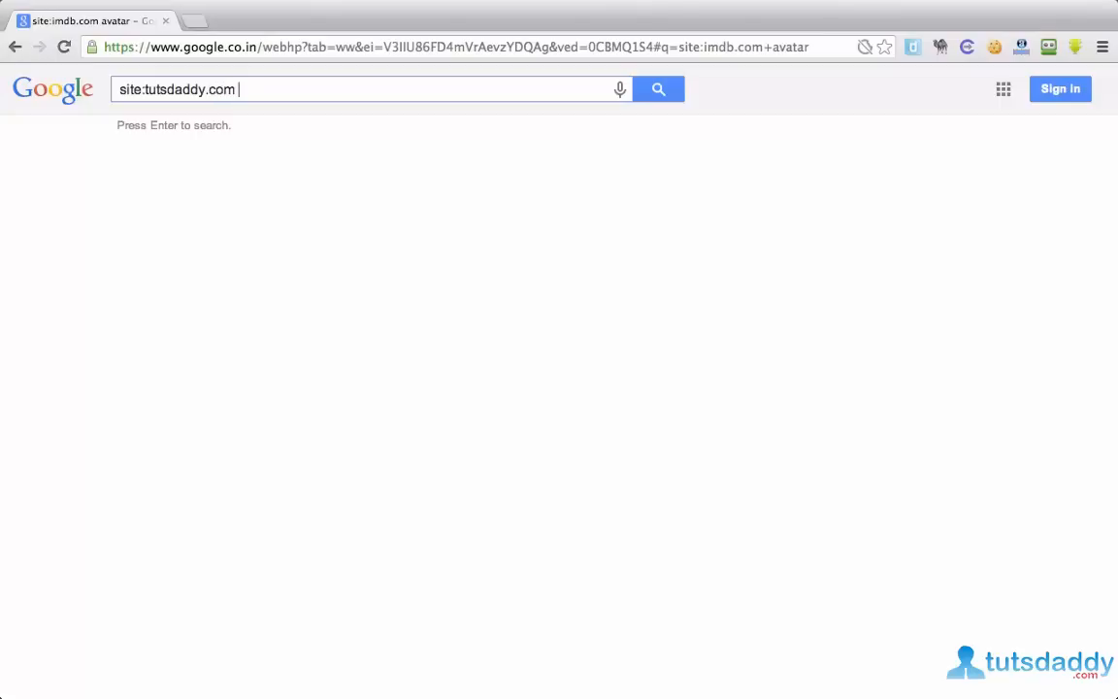
pyautogui.write('photoshop')
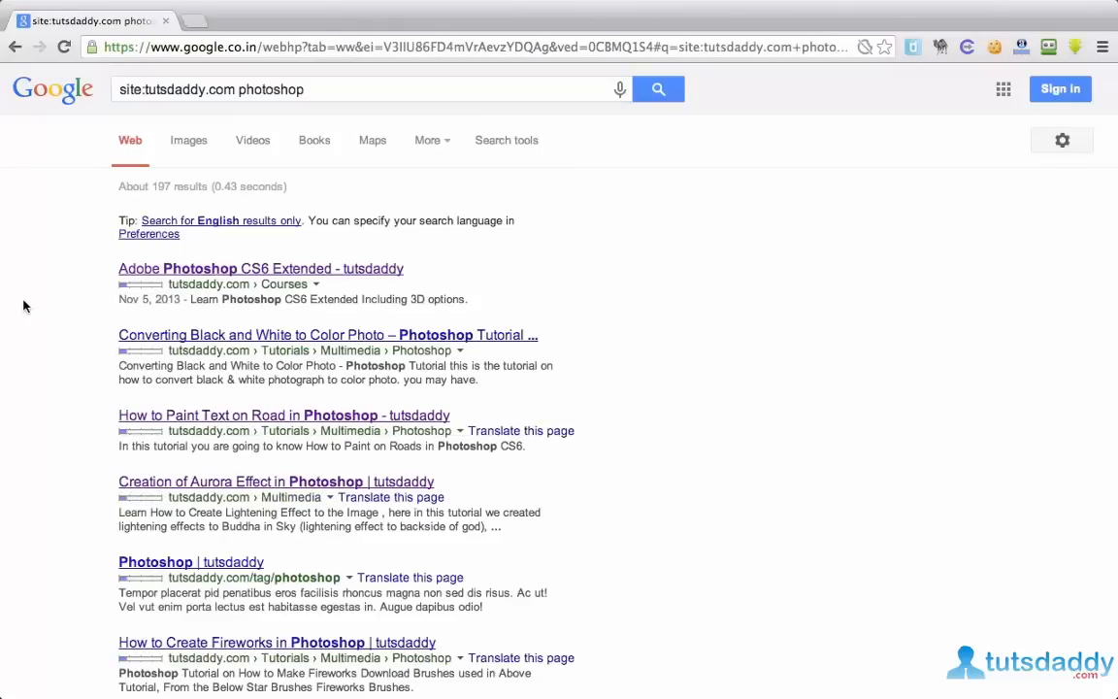
pyautogui.moveTo(27, 369)
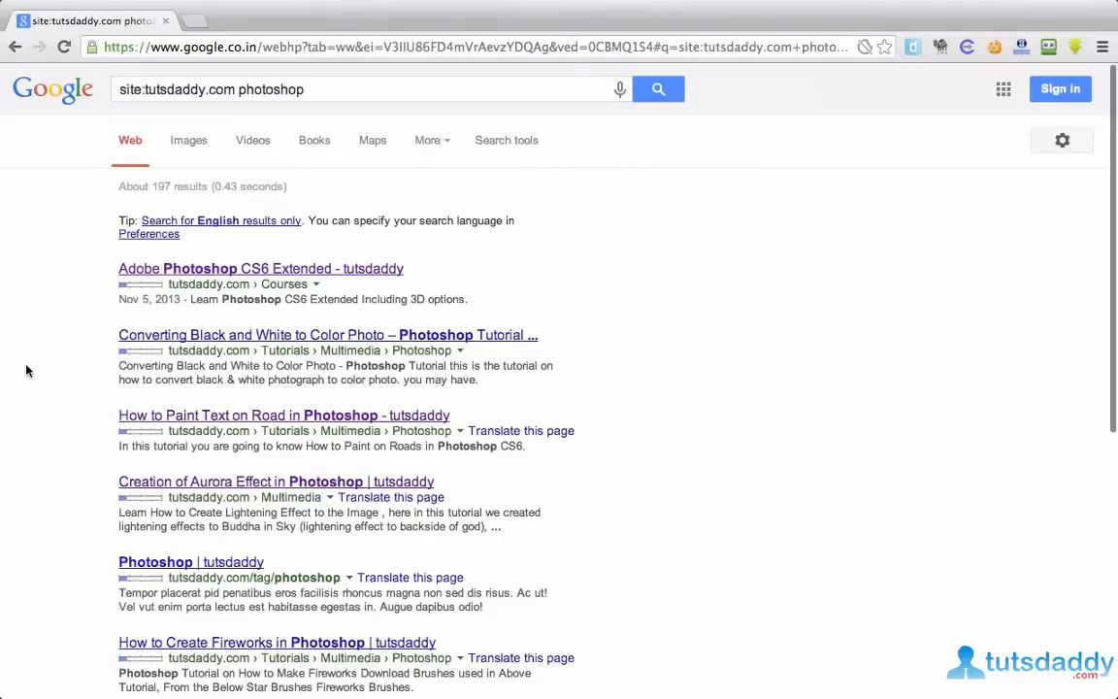
pyautogui.click(369, 86)
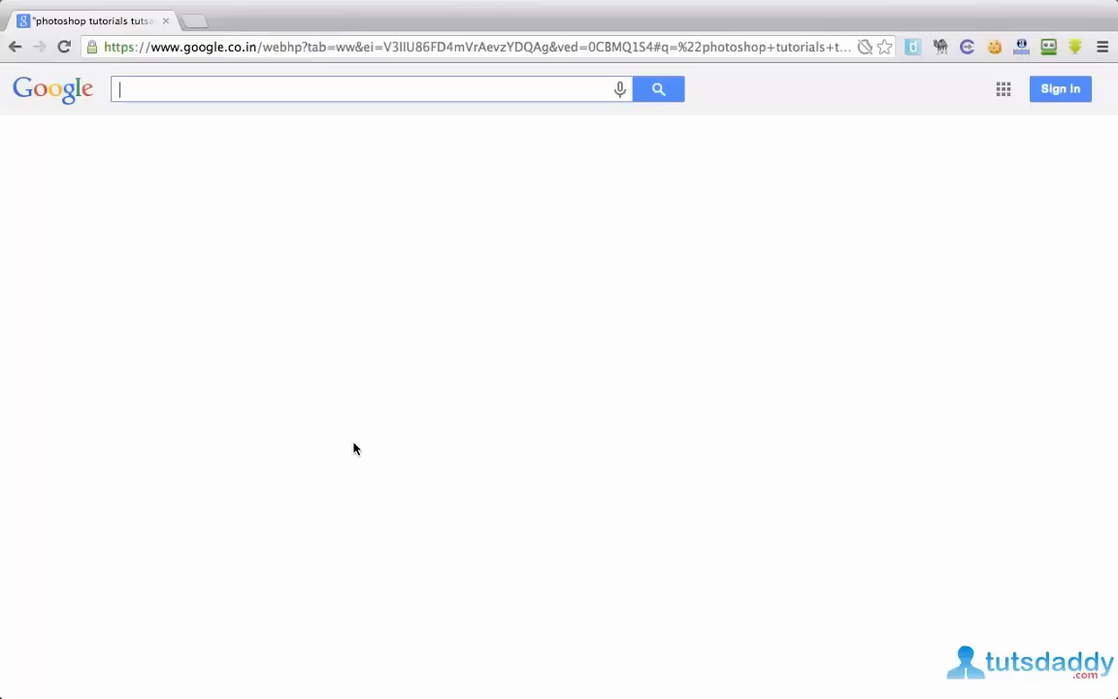
# Search avatar india for the broad results, about 33,700,000.
pyautogui.write('avatar india')
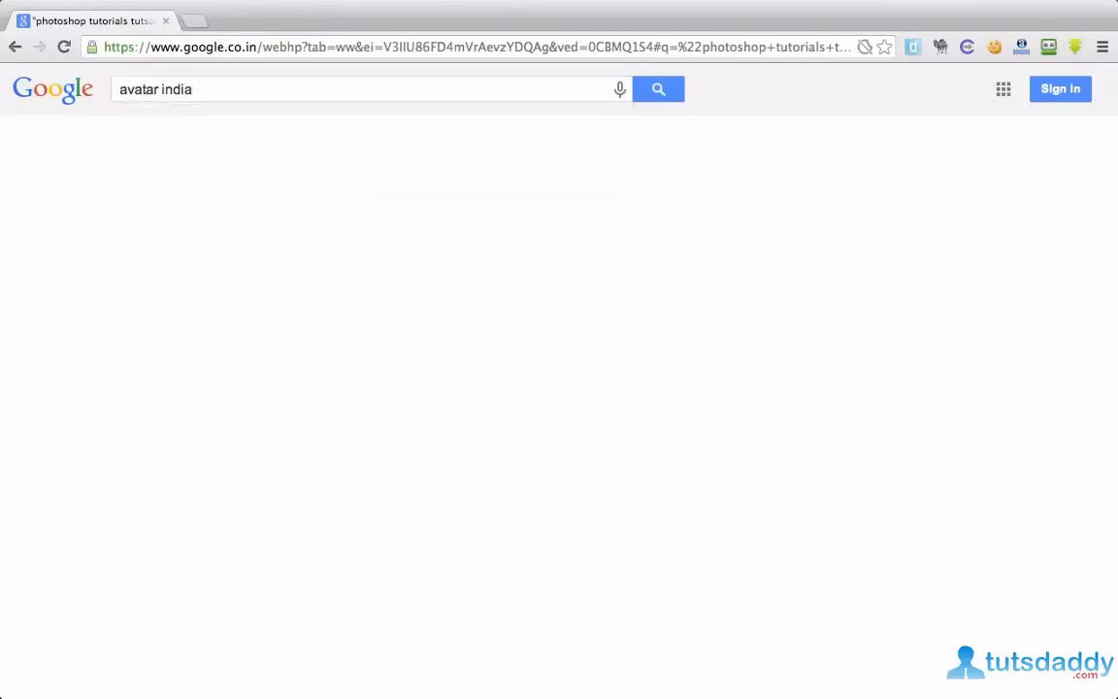
pyautogui.click(658, 89)
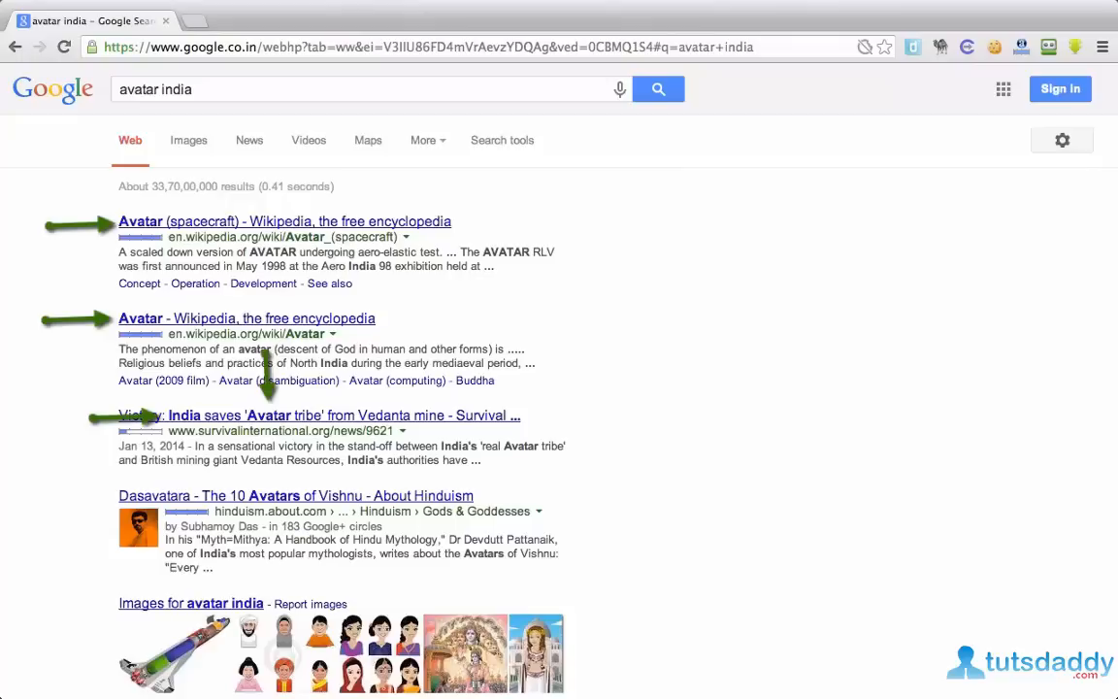
pyautogui.moveTo(213, 129)
pyautogui.write('"')
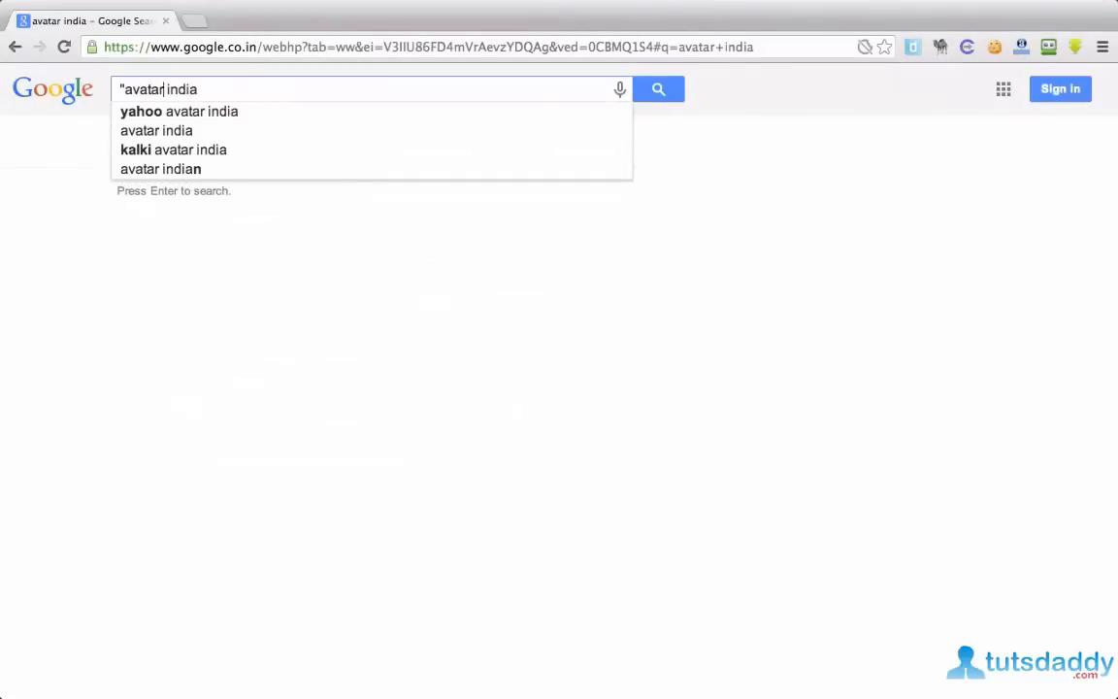
# Wrap the query in quotes as "avatar india" and scroll the ~15,000 exact-phrase results.
pyautogui.click(202, 111)
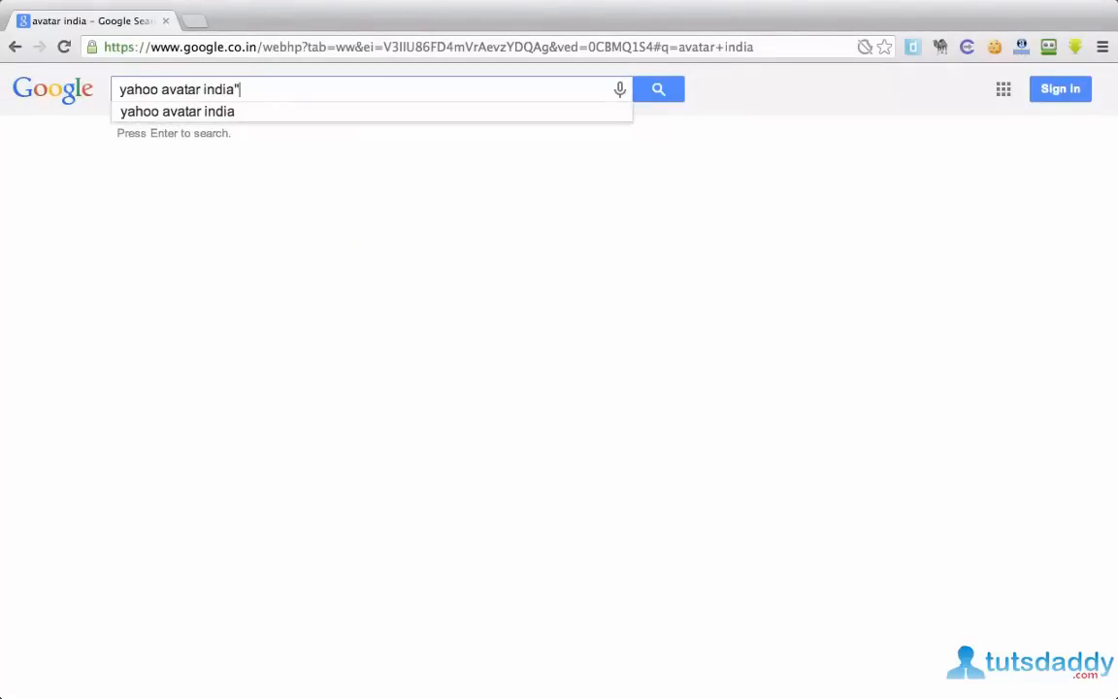
pyautogui.write('"')
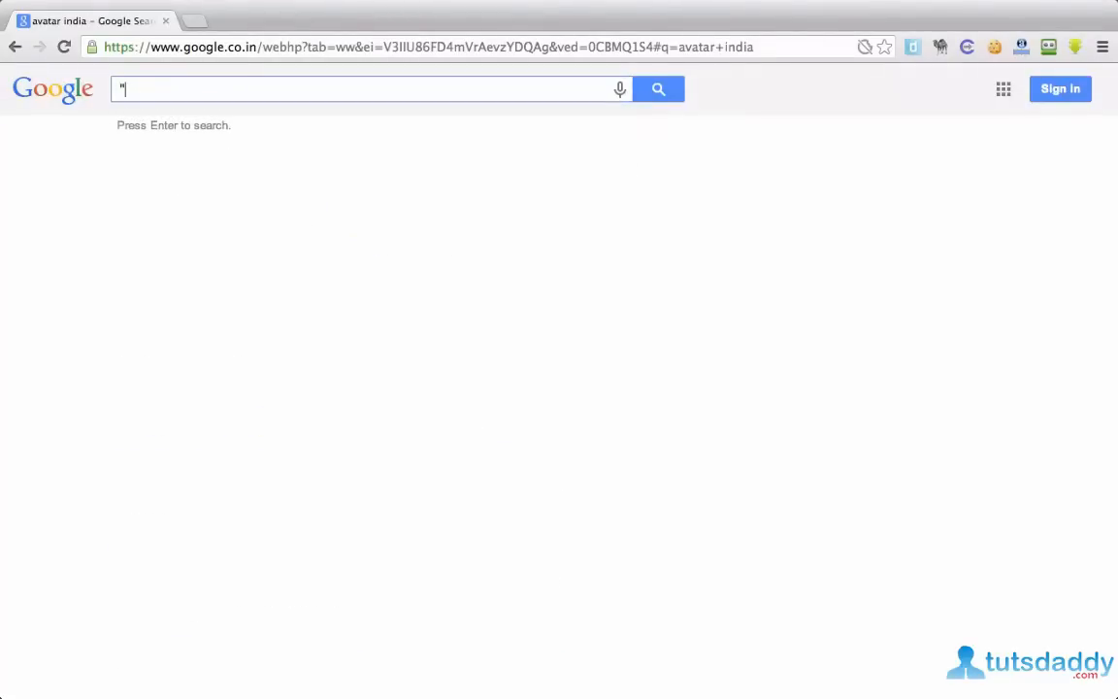
pyautogui.write('avatar india')
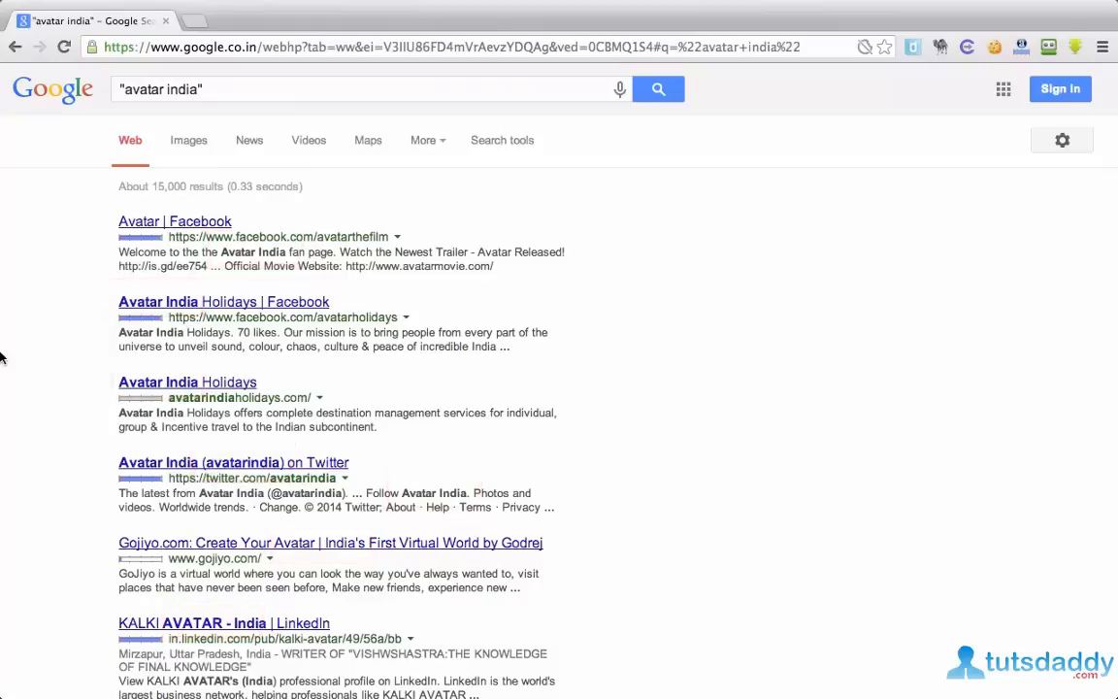
pyautogui.scroll(-3)
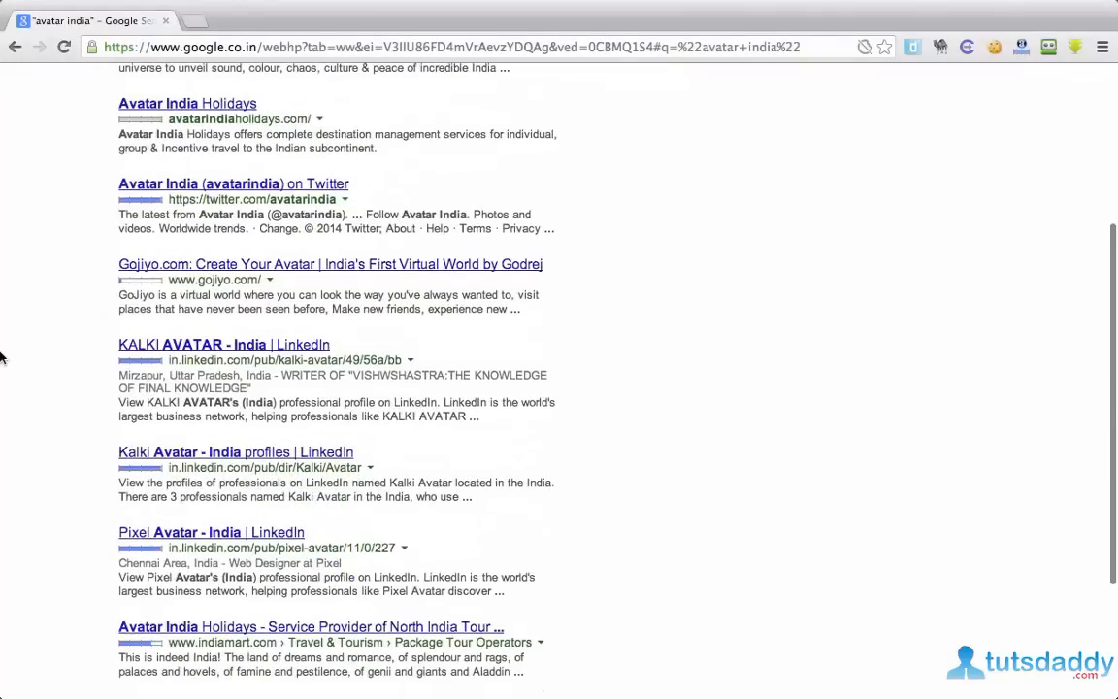
pyautogui.scroll(-3)
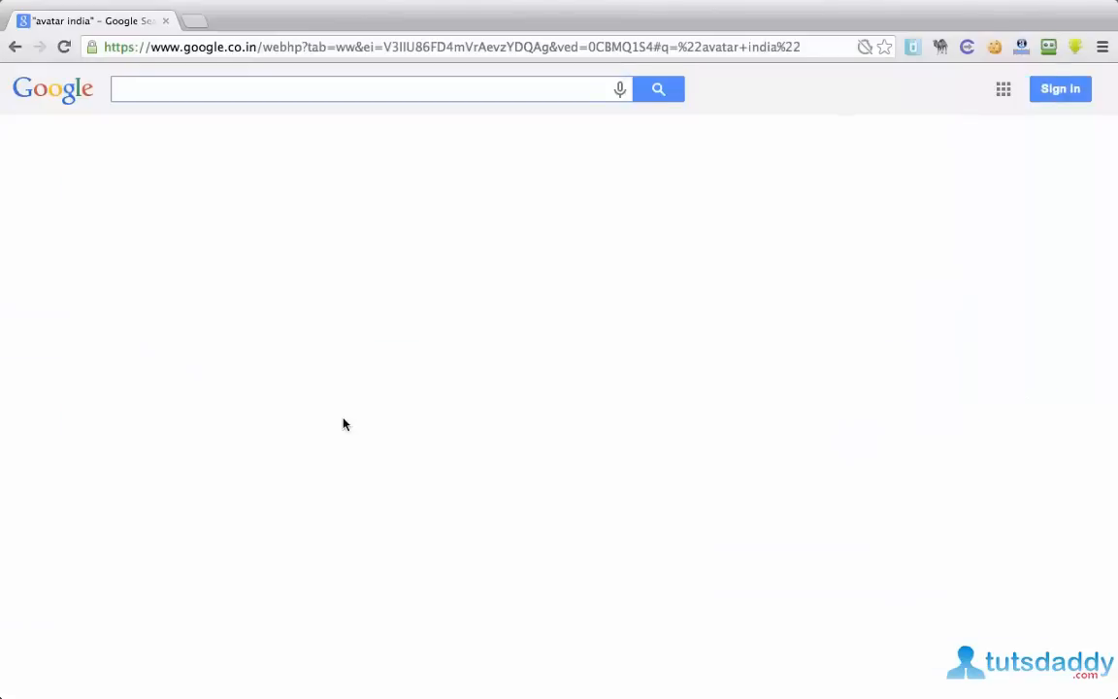
# Search php mysql filetype:ppt to list only PowerPoint results.
pyautogui.write('php m')
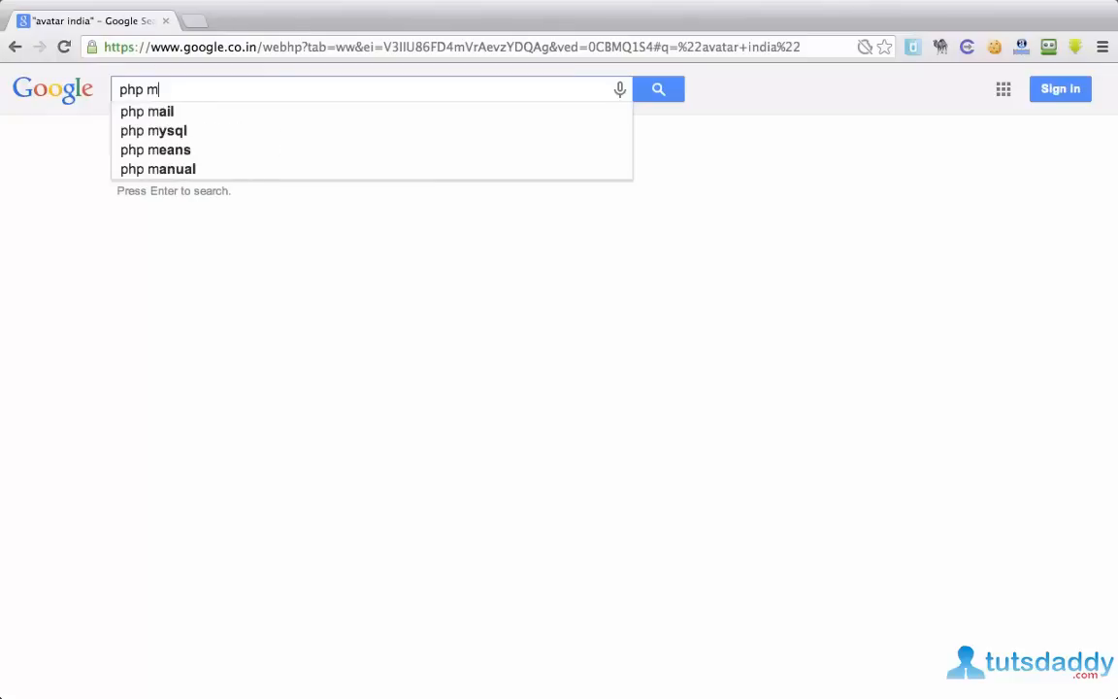
pyautogui.write('ysql')
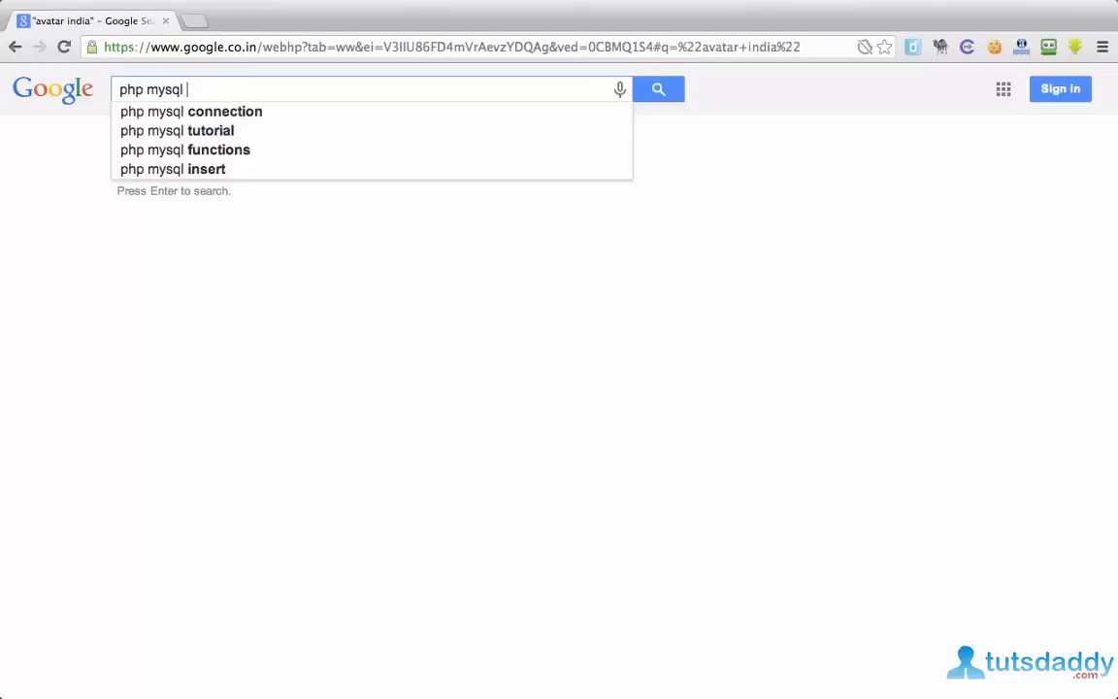
pyautogui.write('filetype')
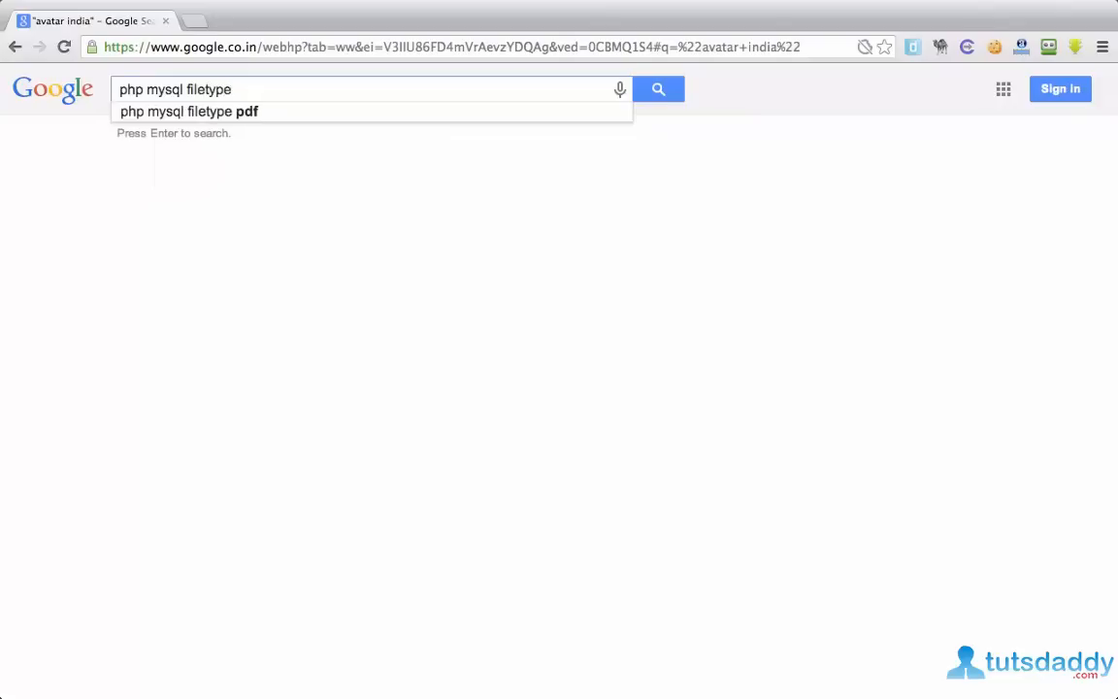
pyautogui.write(':ppt')
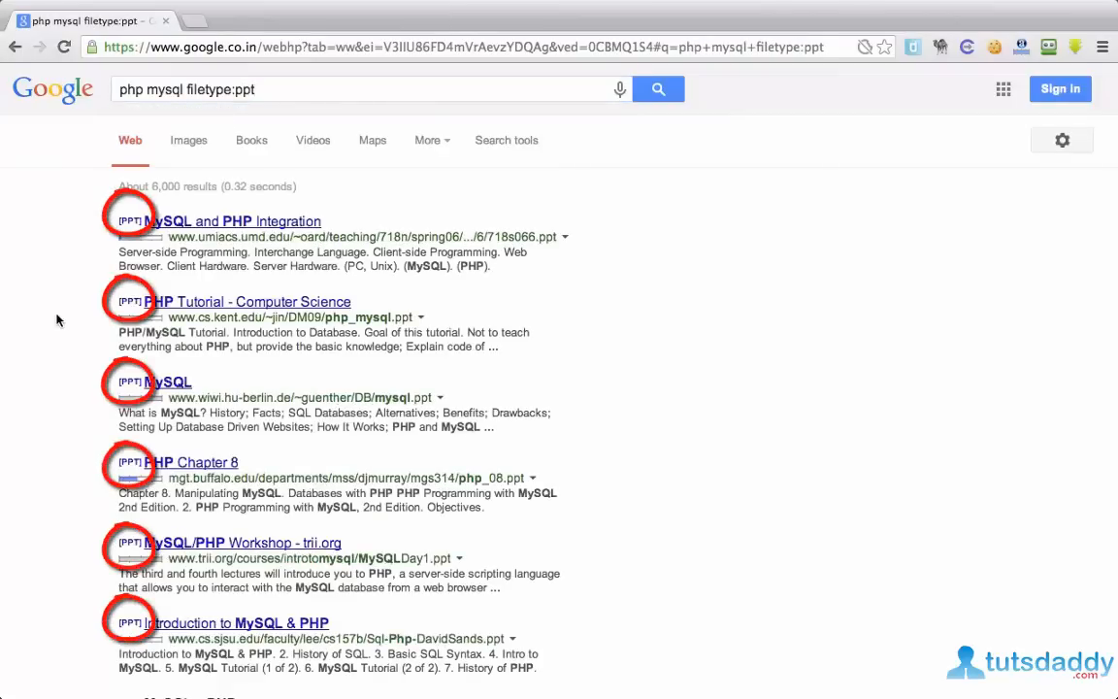
pyautogui.moveTo(190, 221)
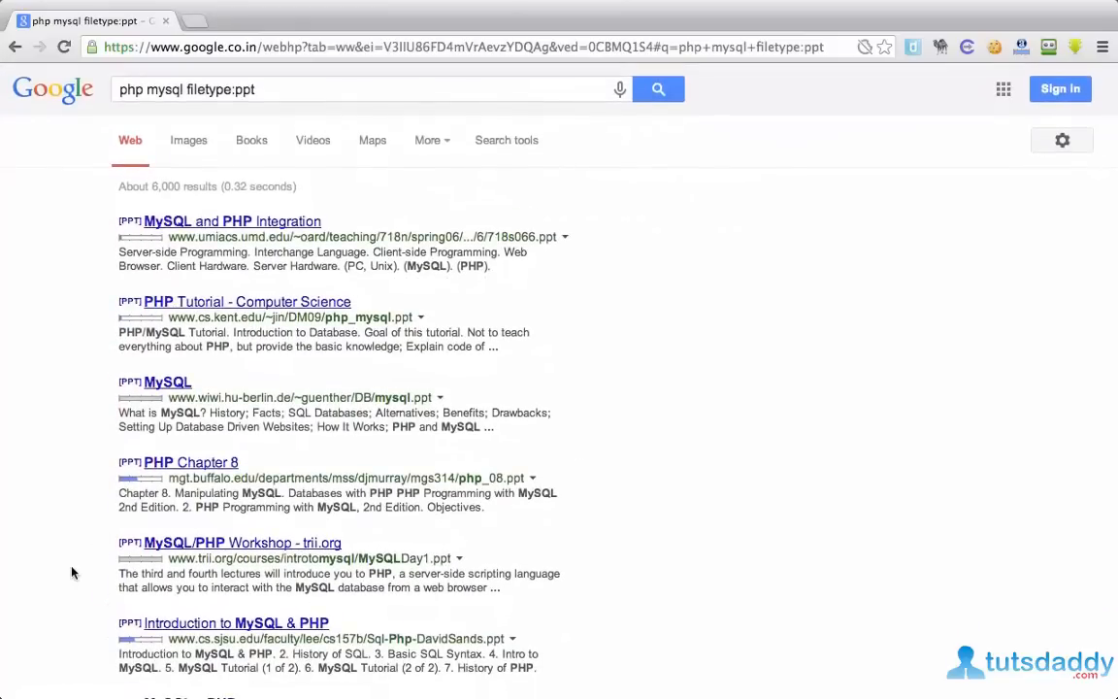
pyautogui.scroll(-3)
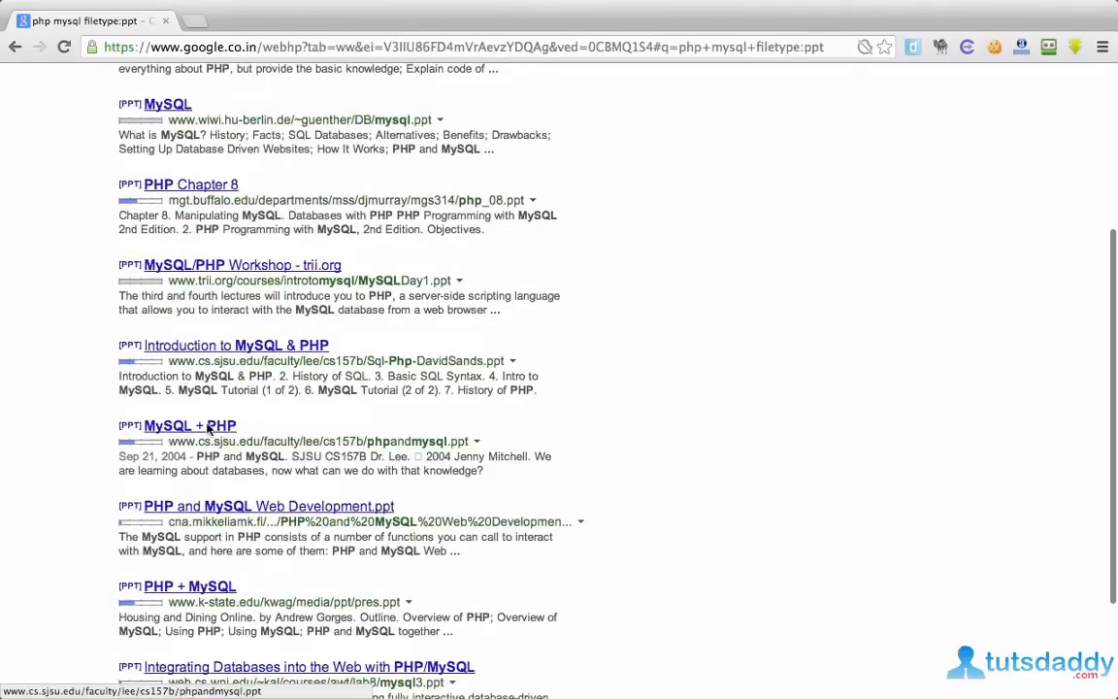
# Download the MySQL + PHP and PHP and MySQL Web Development .ppt files from the results.
pyautogui.click(191, 426)
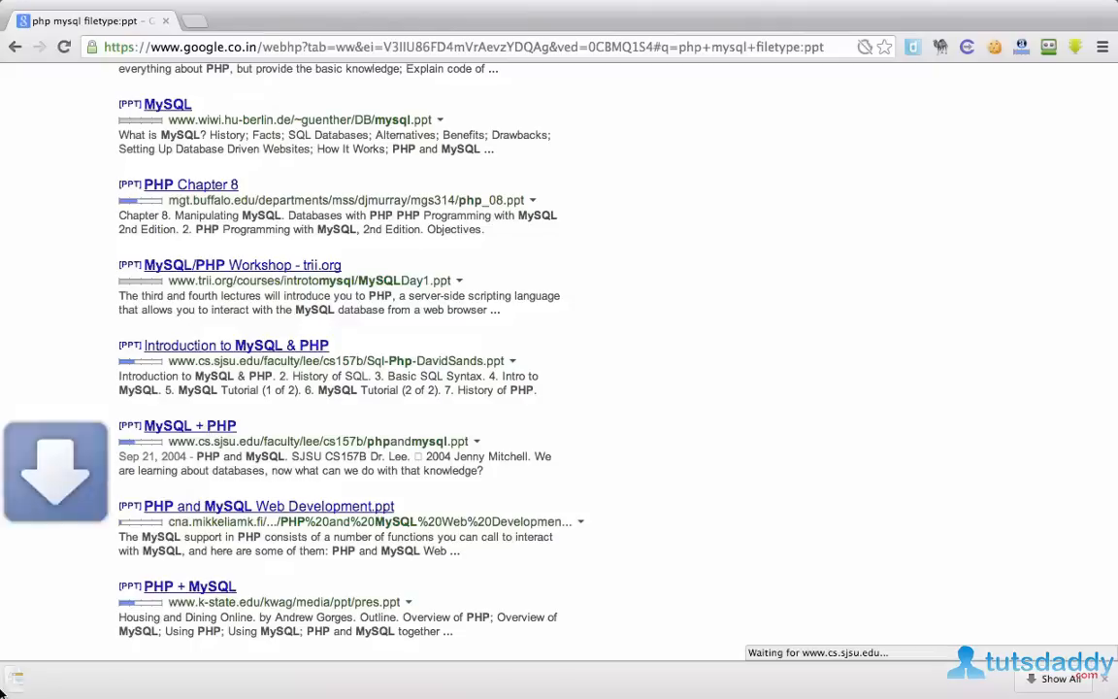
pyautogui.click(267, 505)
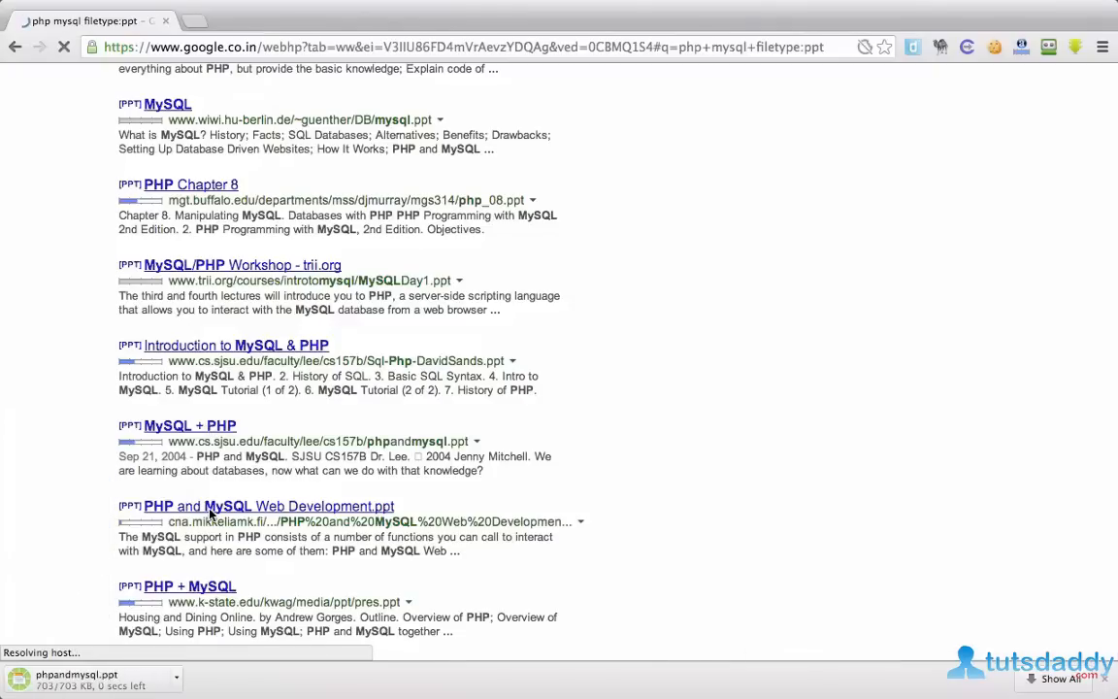
pyautogui.click(268, 505)
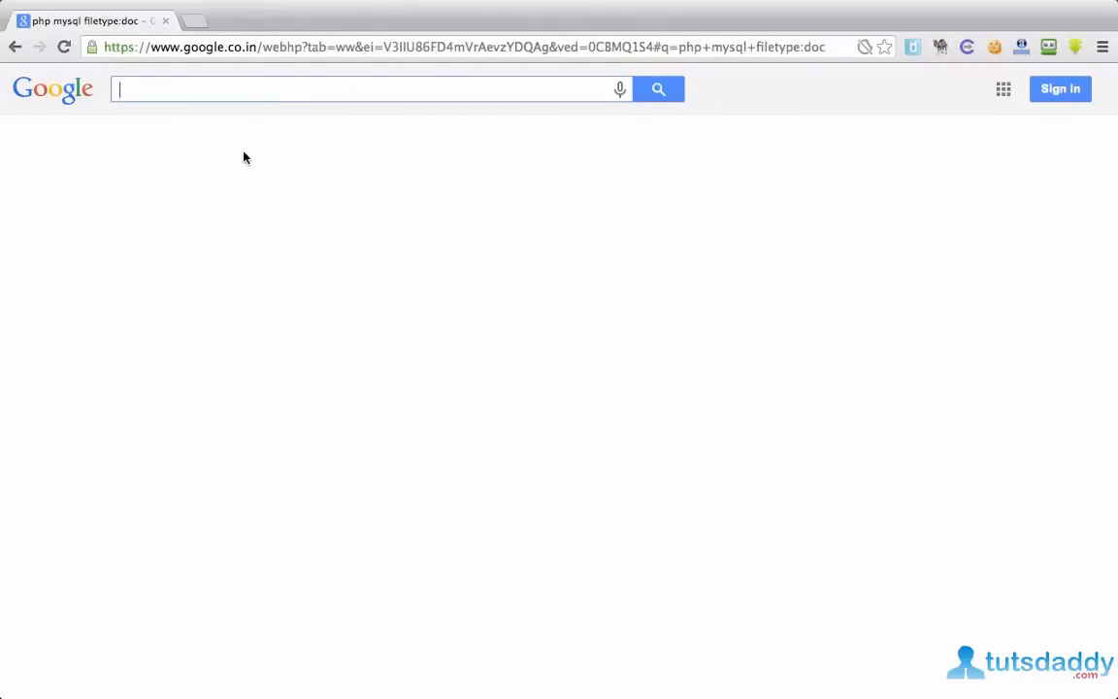
# Search intitle:avatar tom cruise, then the exact-title intitle:"avatar tom cruise" (about 49 results).
pyautogui.write('intitle:avatar tom cruise')
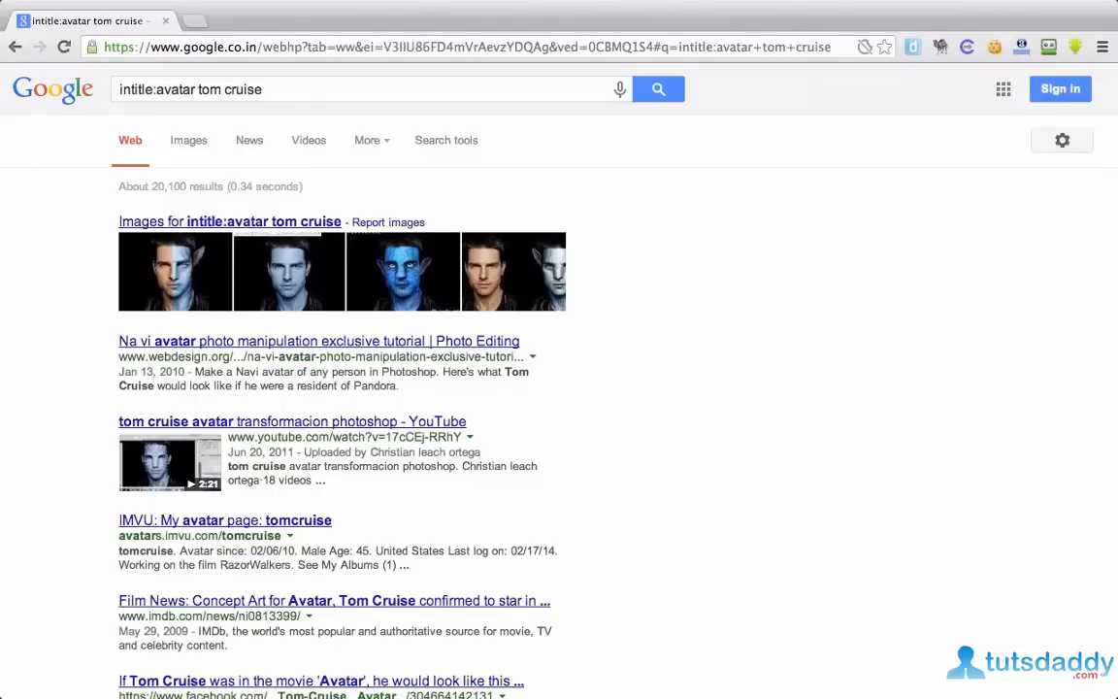
pyautogui.scroll(-3)
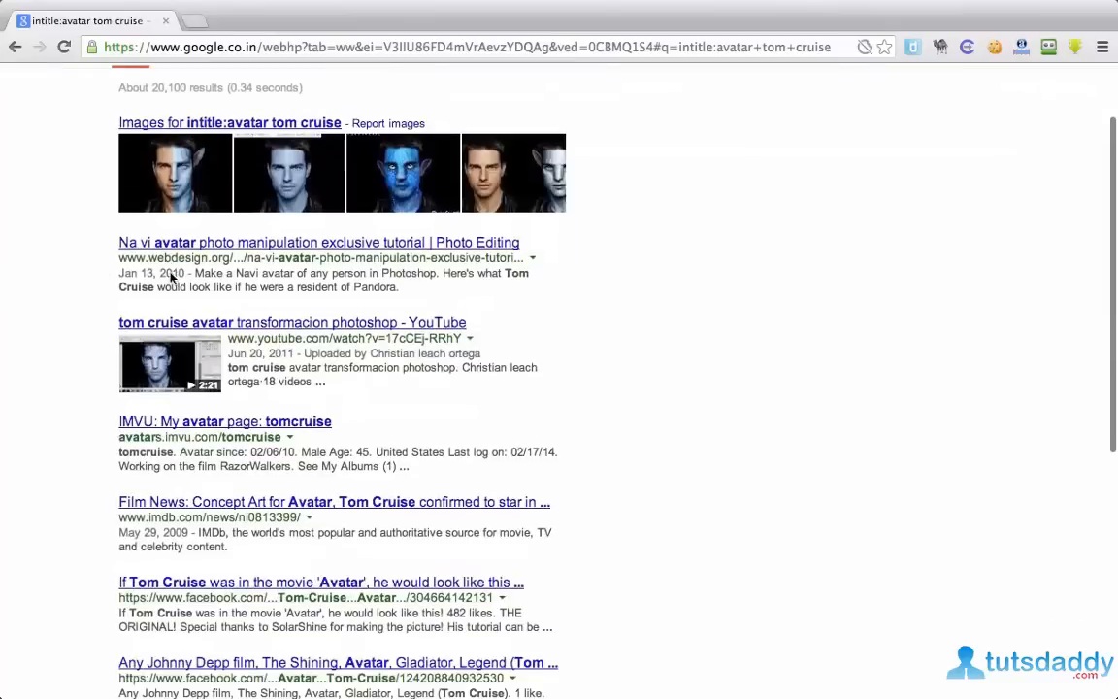
pyautogui.moveTo(314, 594)
pyautogui.write('intitle:"avatar tom cruise"')
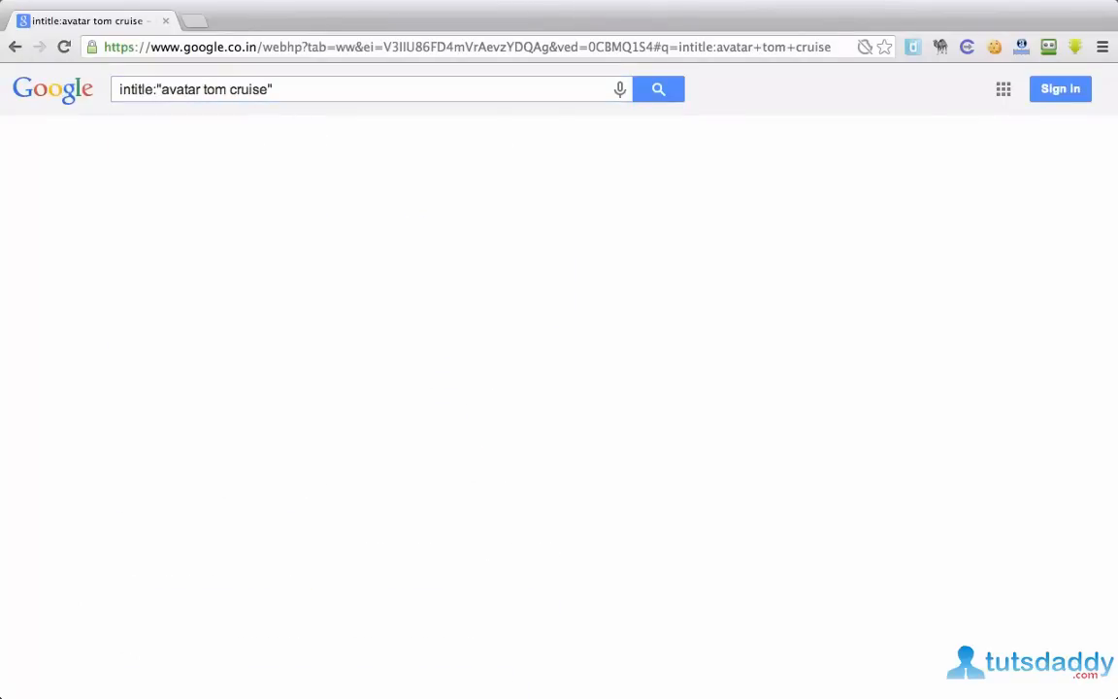
pyautogui.click(658, 90)
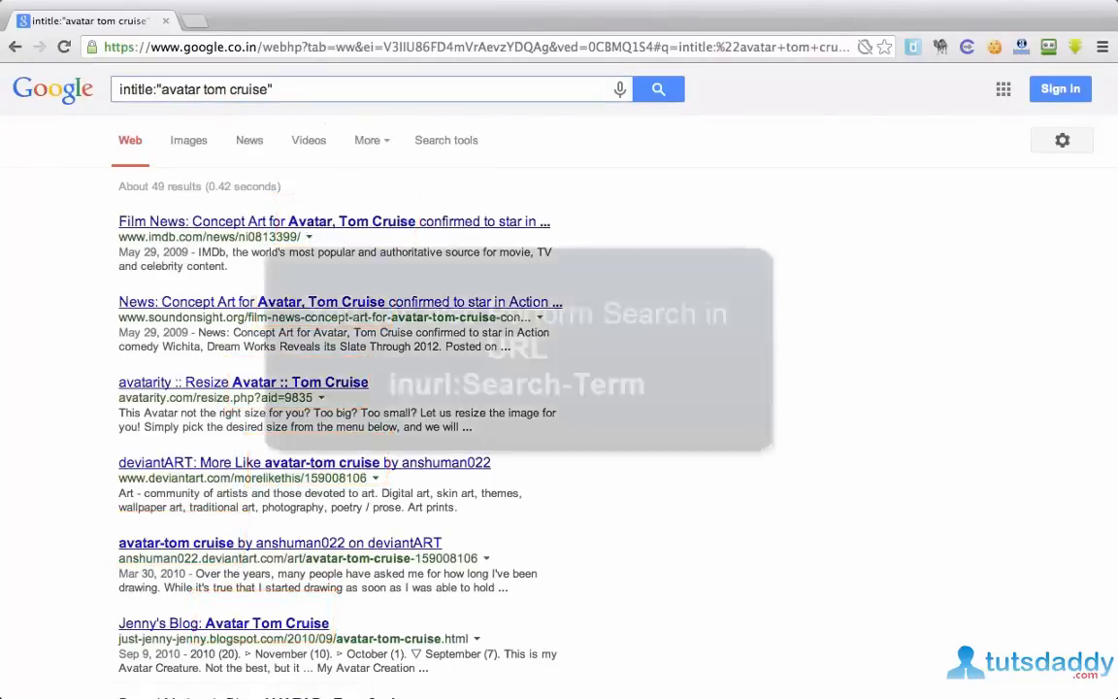
# Append inurl:avatar to the query and run the combined search.
pyautogui.write('inurl:a')
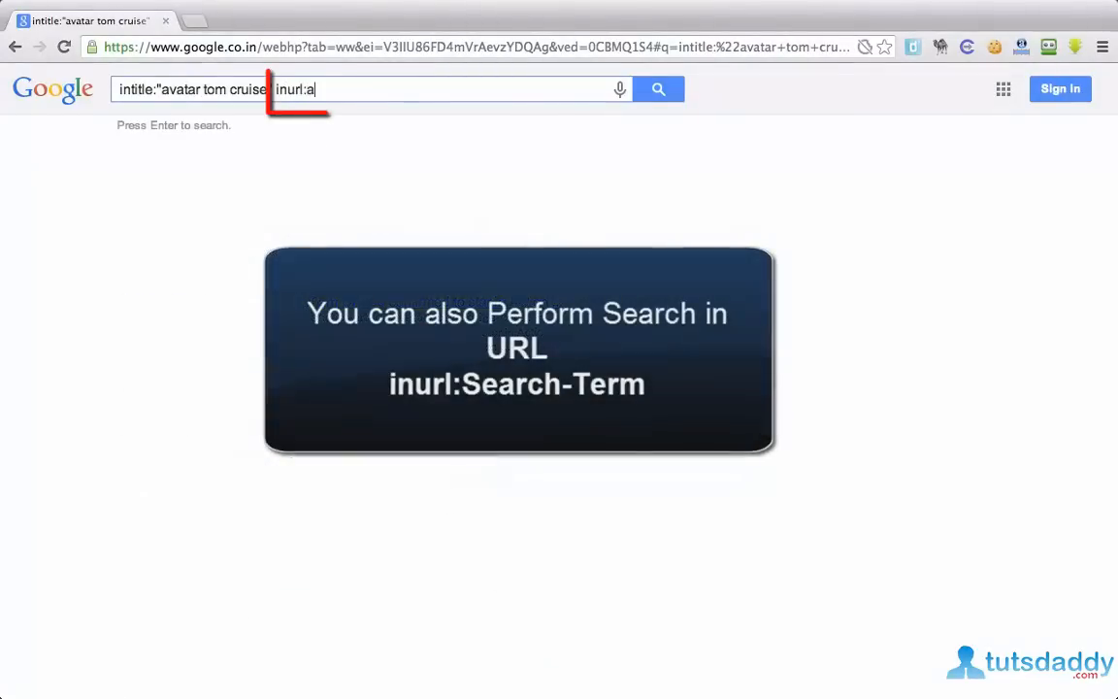
pyautogui.write('vatar')
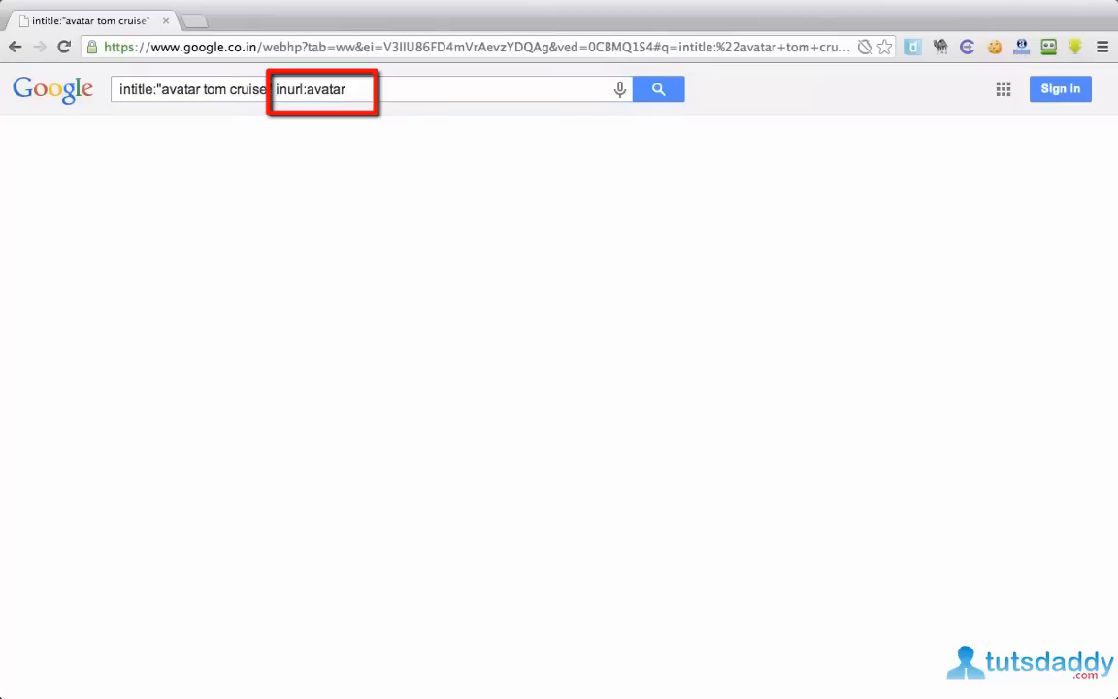
pyautogui.click(659, 89)
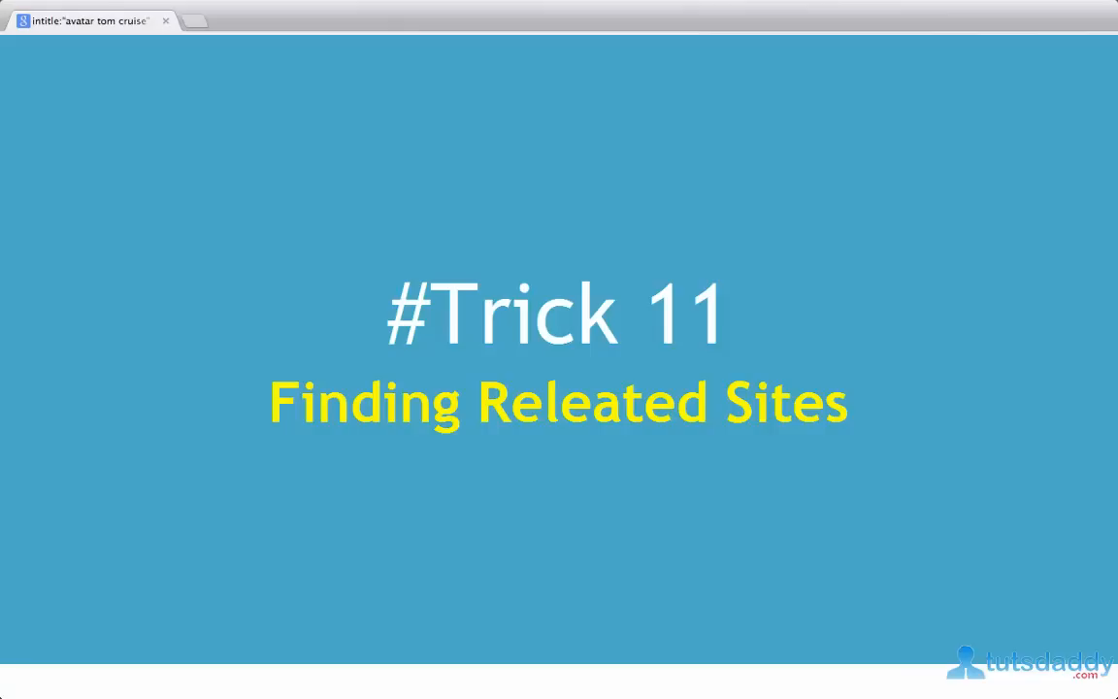
# Enter the query 'related:imdb' to find sites similar to IMDb.
pyautogui.write('related:')
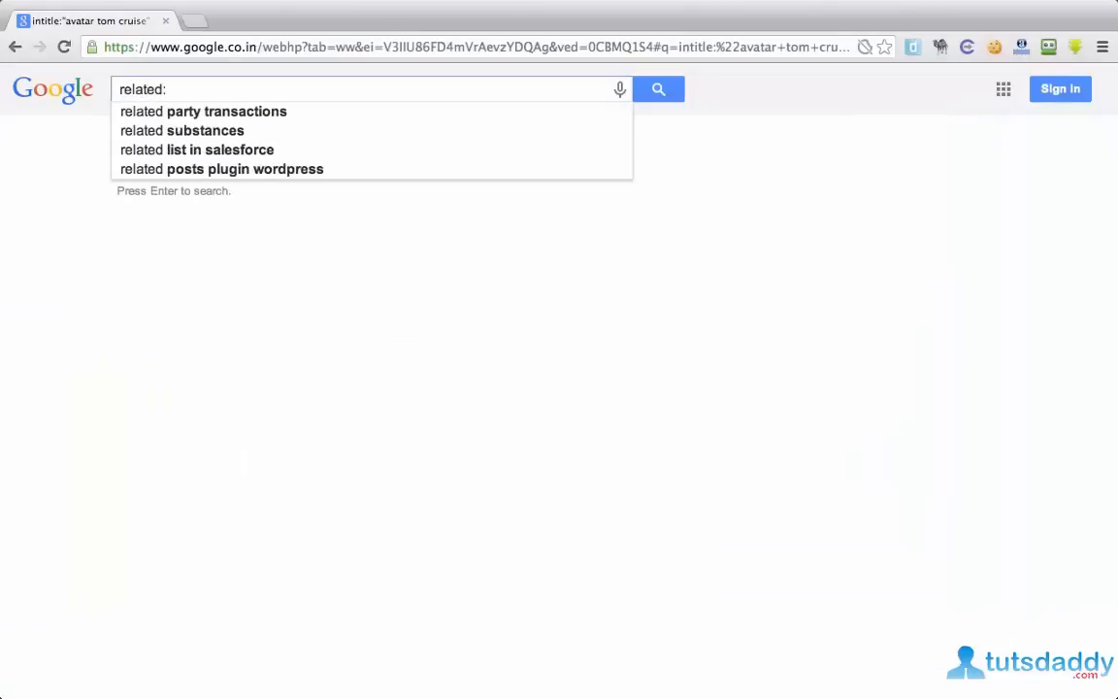
pyautogui.write('imdb')
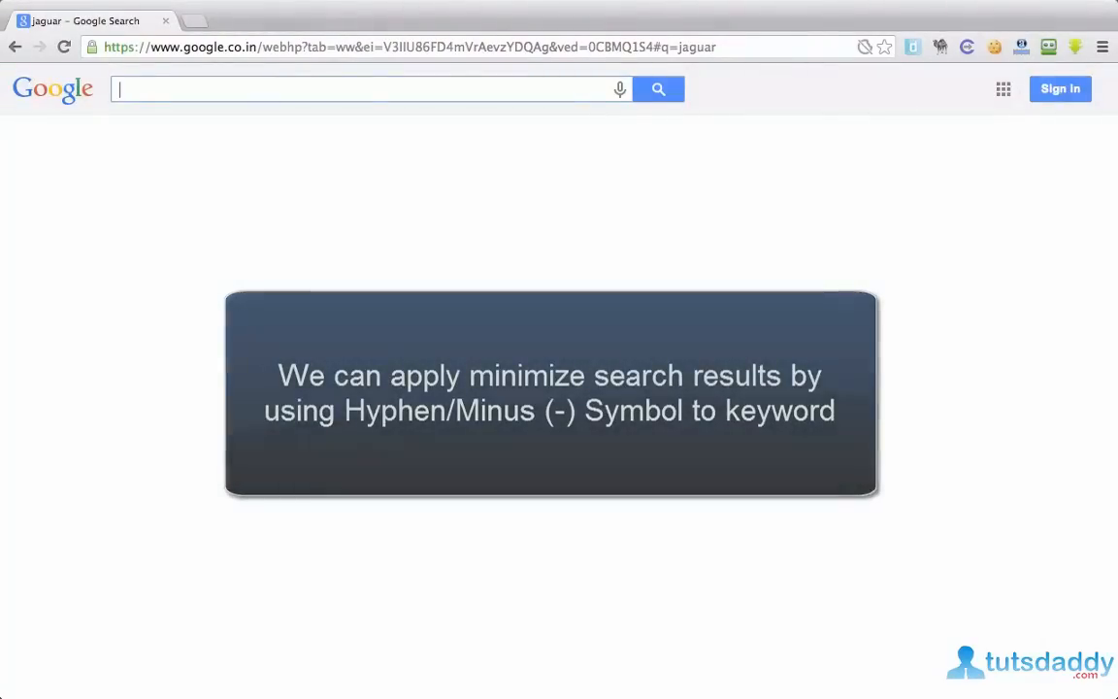
# Search 'jagaur -car' and review the non-car jaguar results down the page.
pyautogui.write('jagaur')
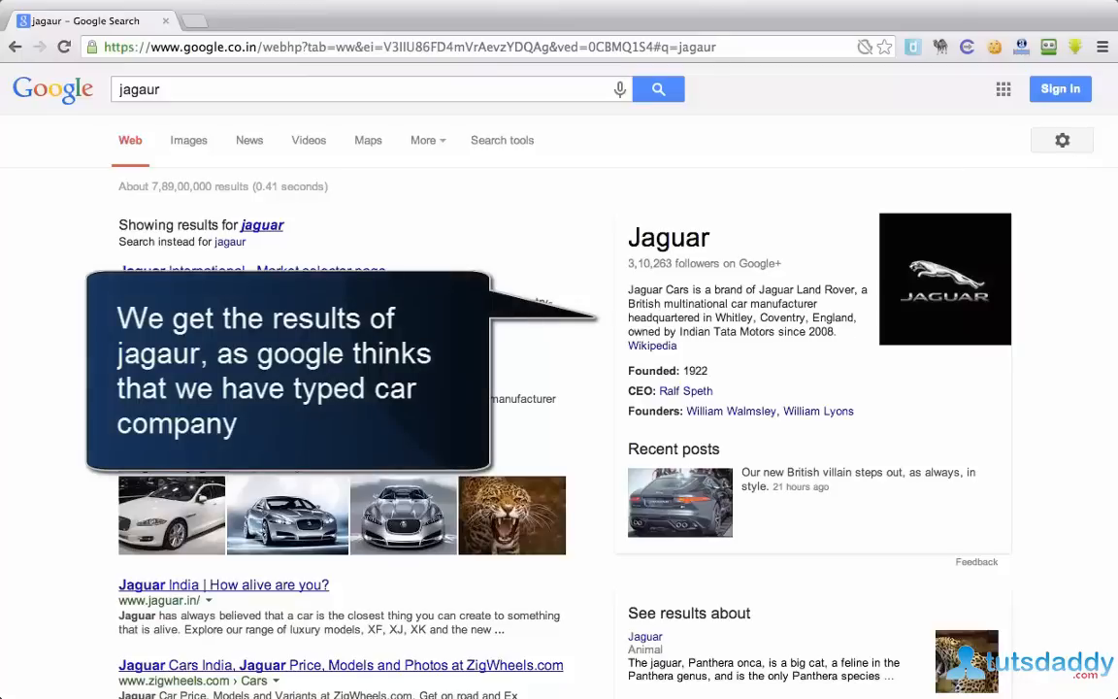
pyautogui.moveTo(870, 256)
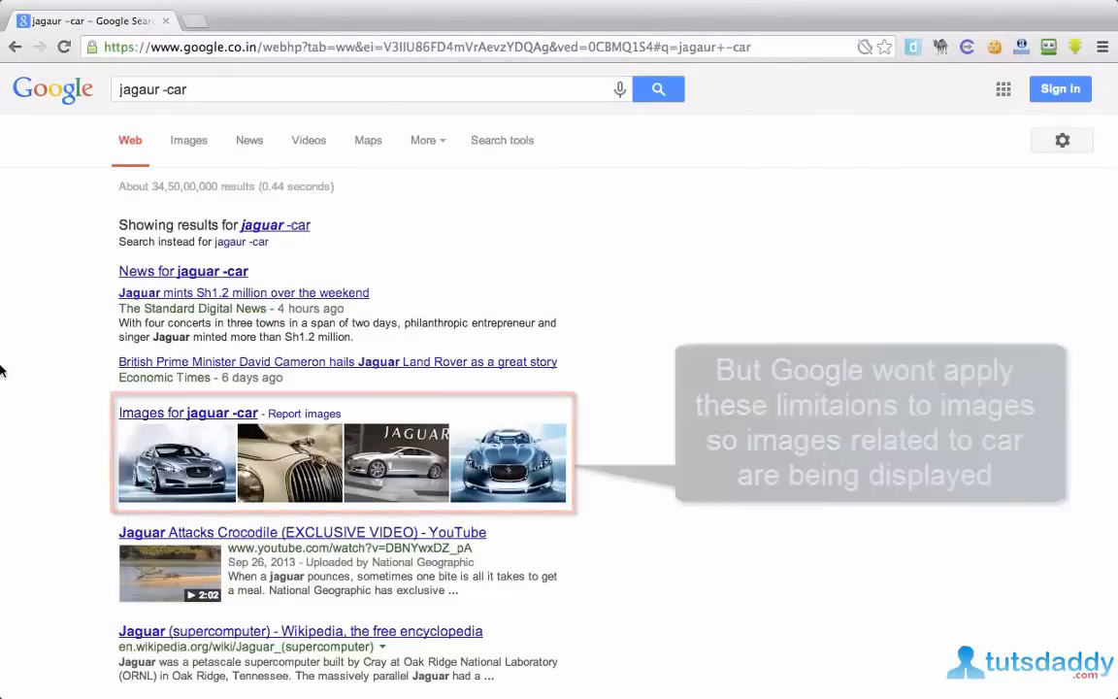
pyautogui.scroll(-3)
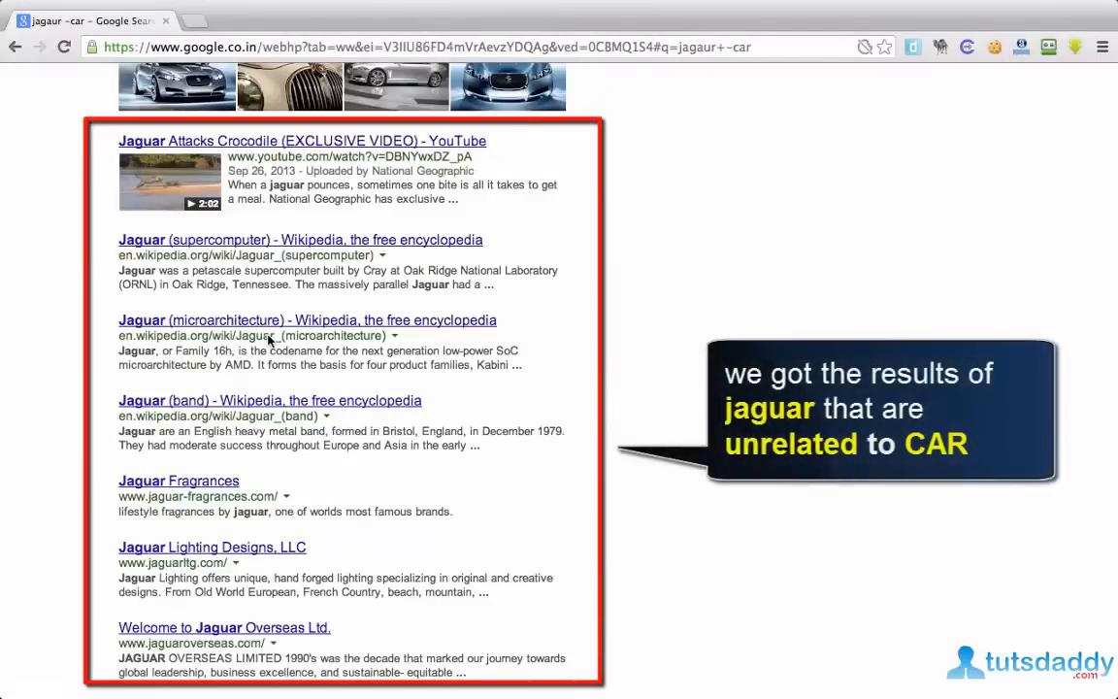
pyautogui.scroll(3)
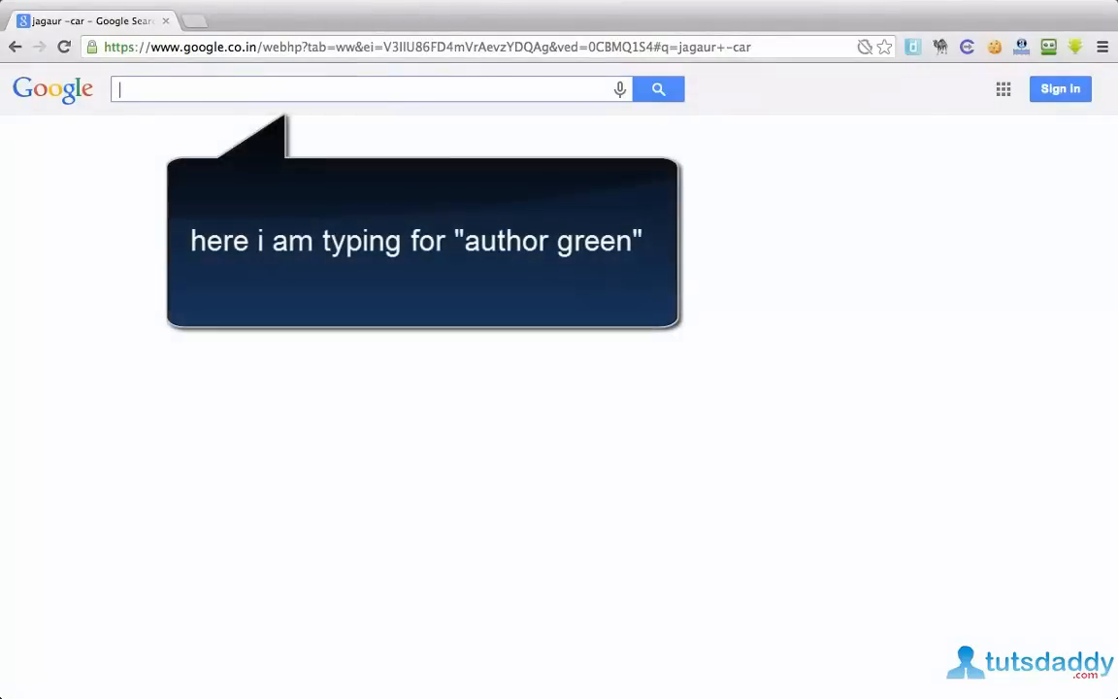
# Search 'author green', then refine it to 'author green photosynthesis' via the suggestion.
pyautogui.write('green')
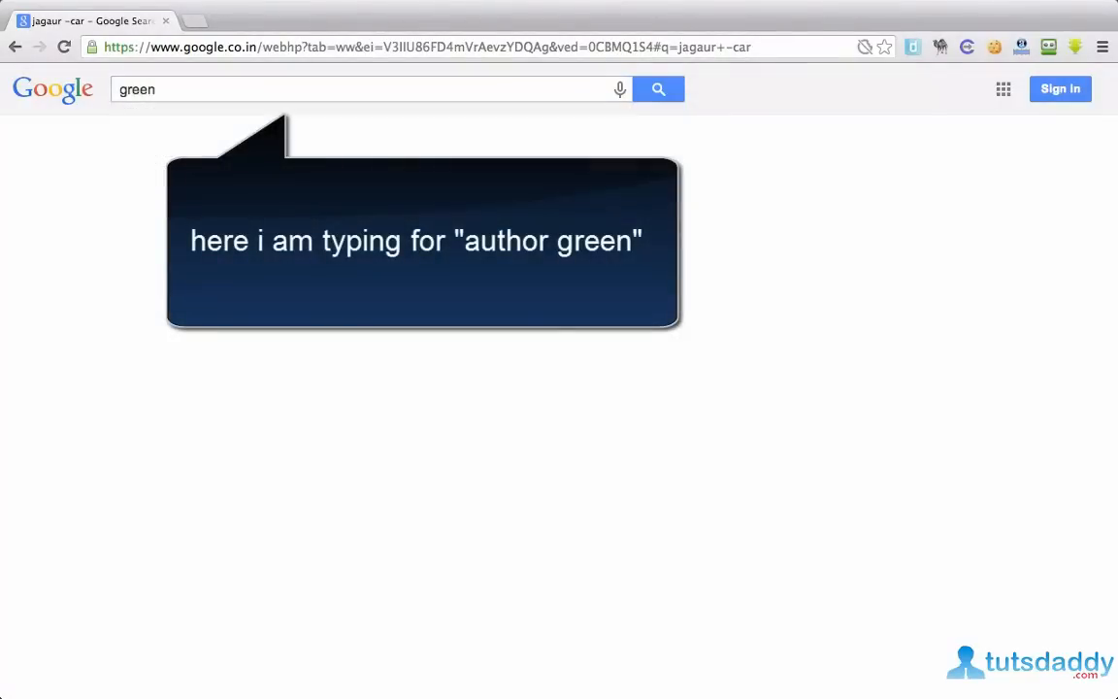
pyautogui.click(658, 90)
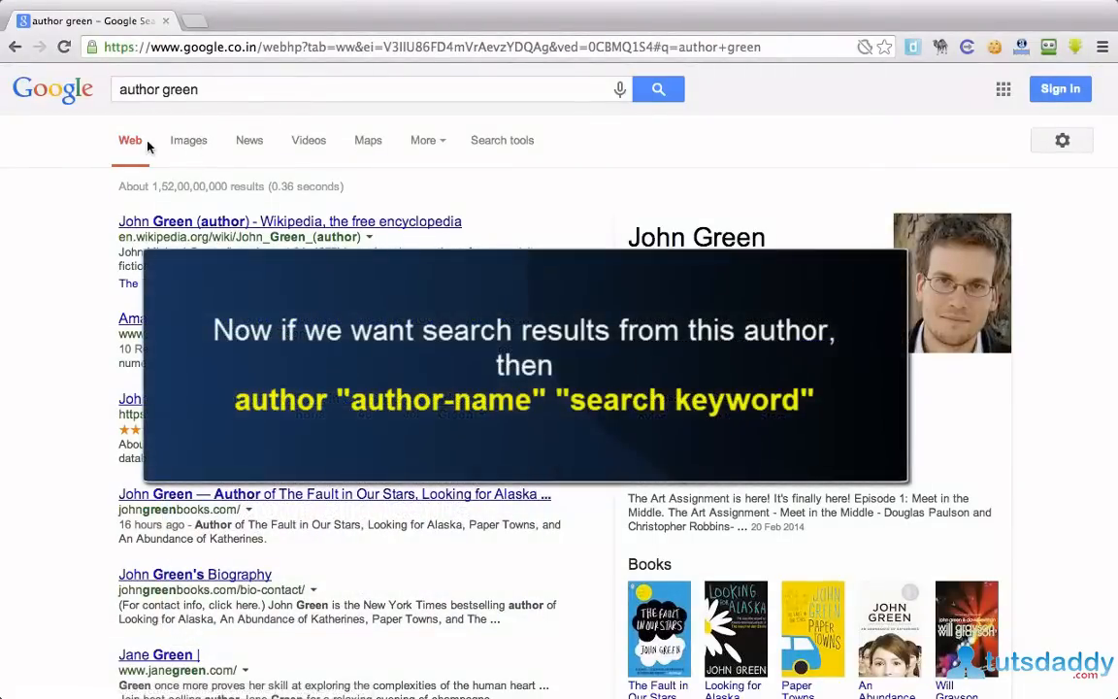
pyautogui.click(291, 89)
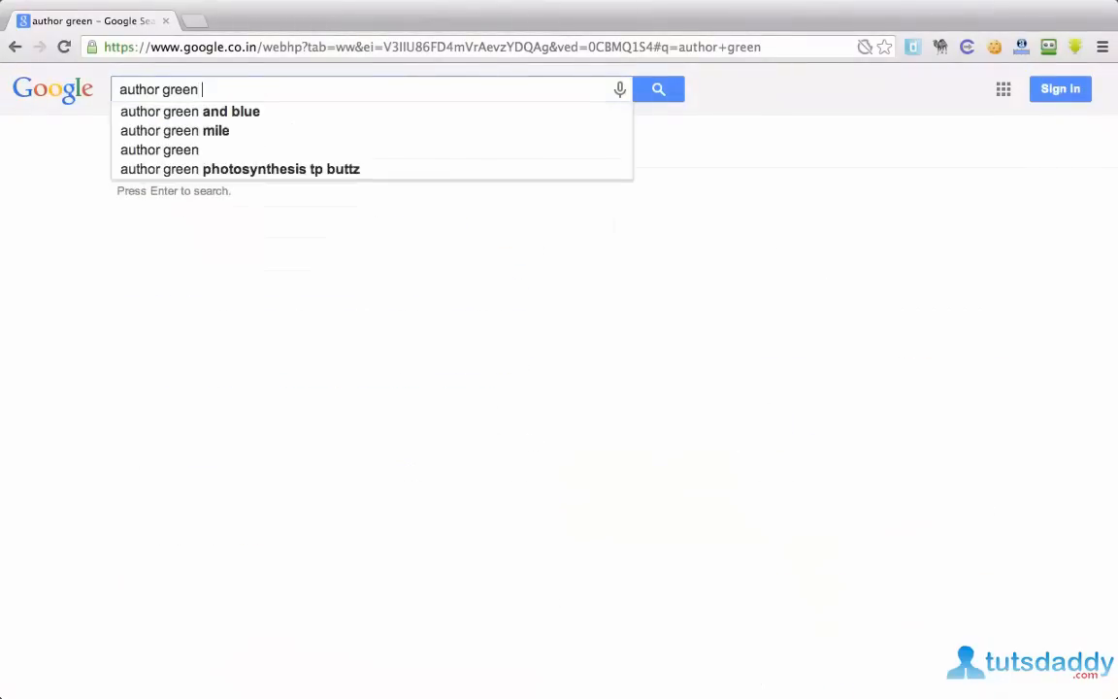
pyautogui.write('photo')
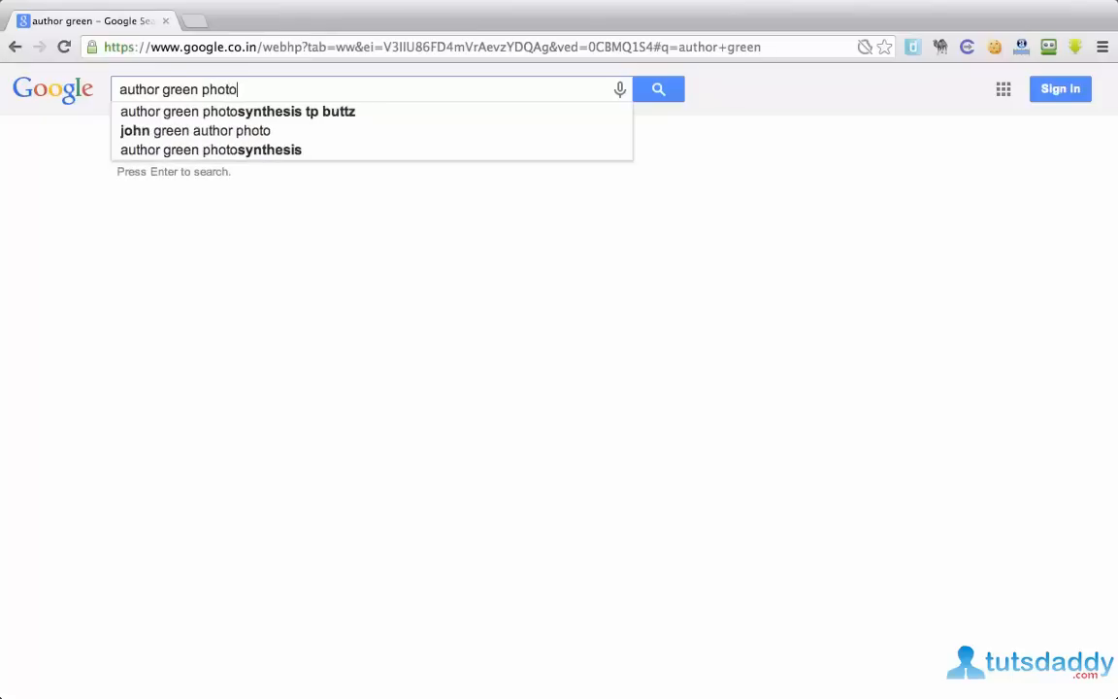
pyautogui.click(237, 110)
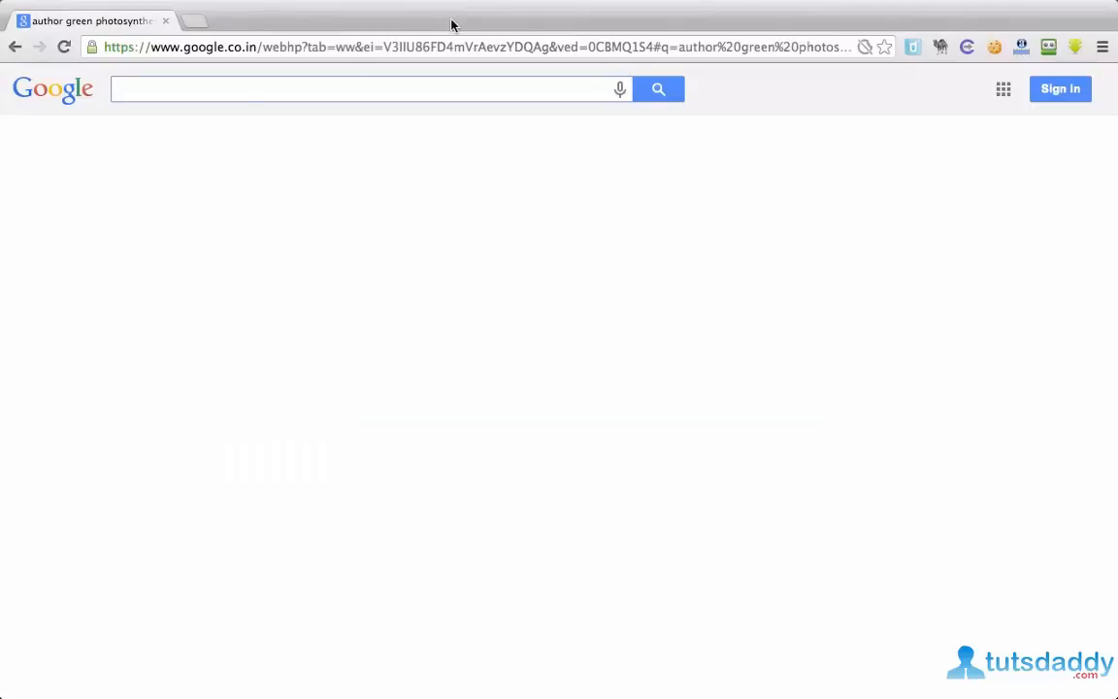
# Begin a new query for laptop prices by entering 'lap'.
pyautogui.write('lap')
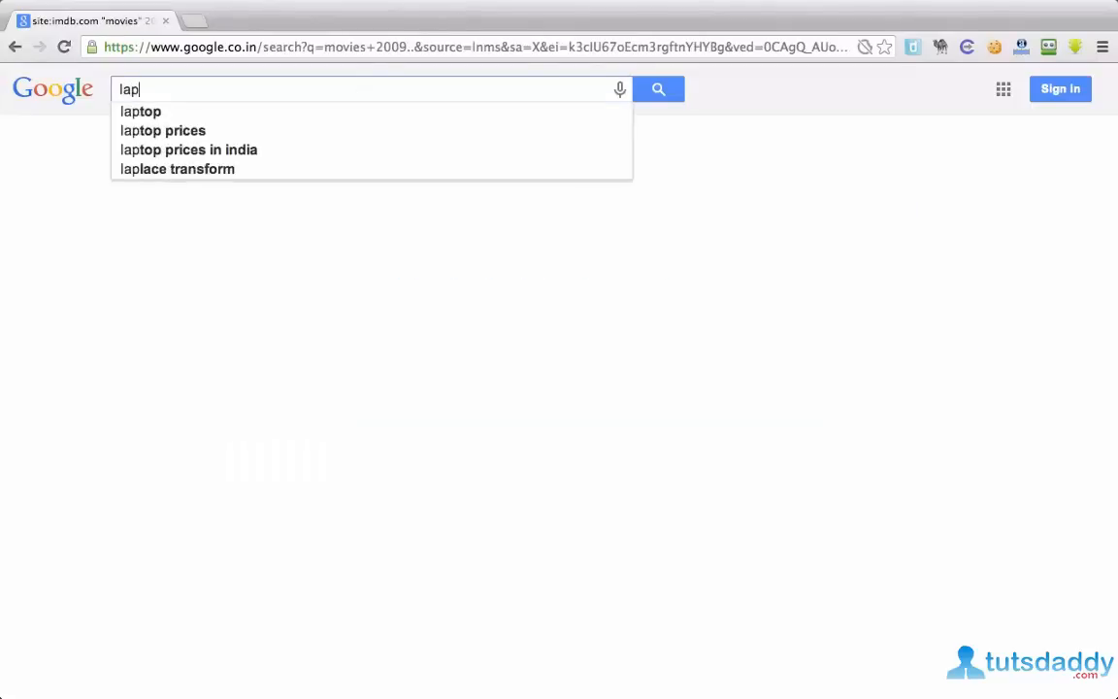